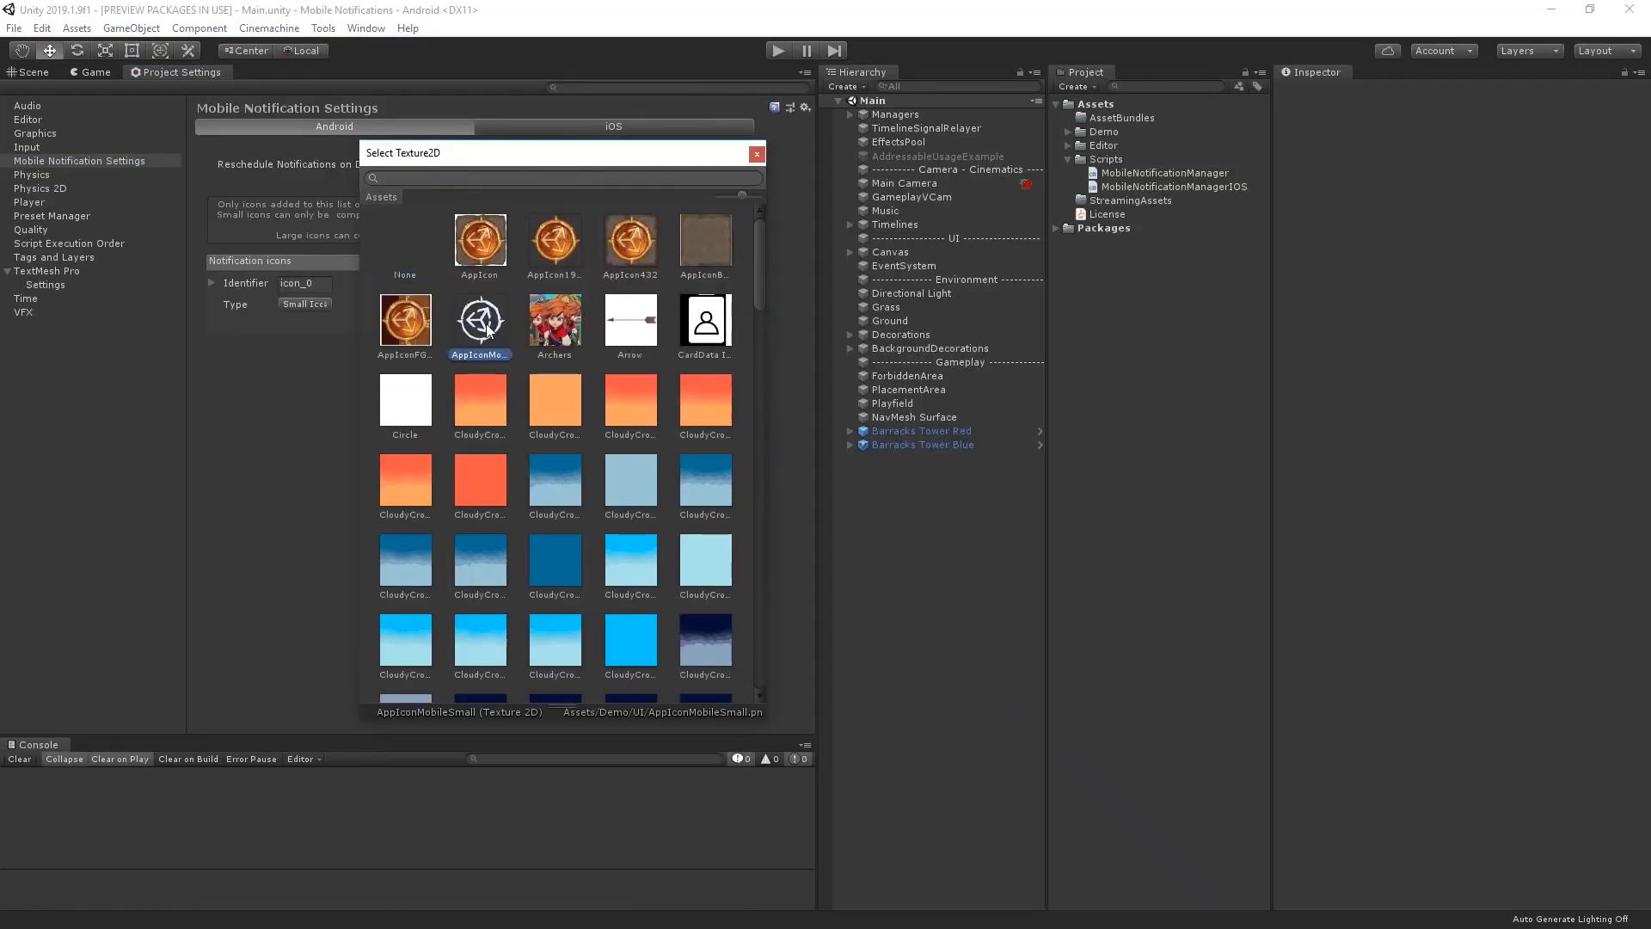
Assign the AppIconMobileSmall texture as the small notification icon.
{"action": "double_click", "coordinate": [480, 320]}
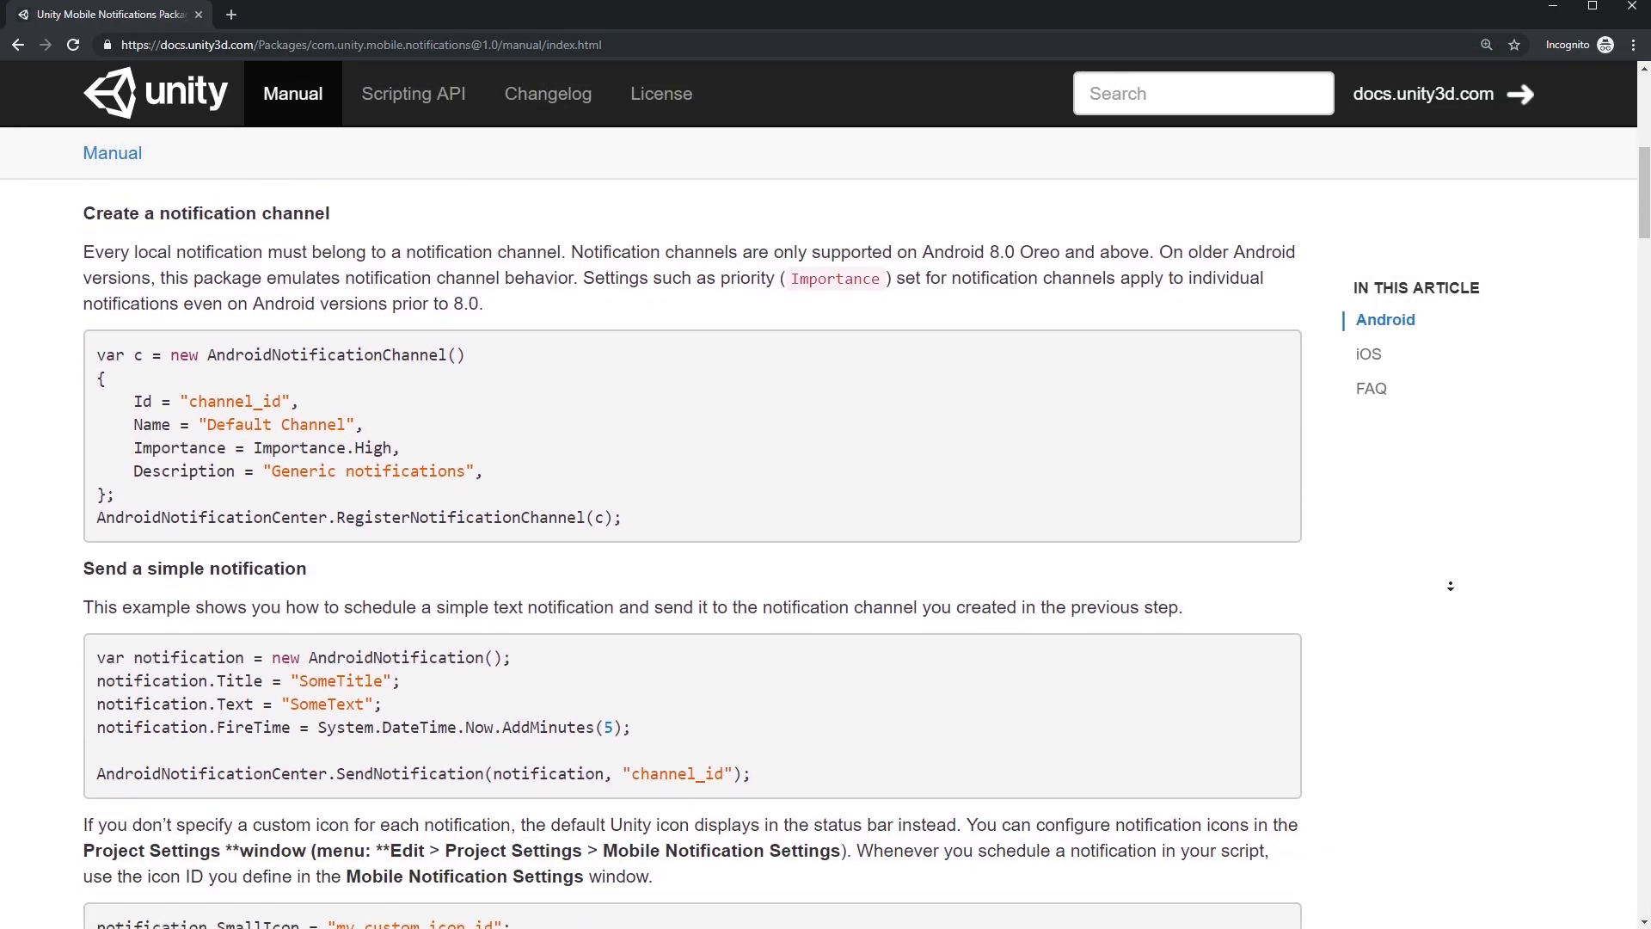
Scroll the Mobile Notifications manual from the Android channel example to the iOS simple-notification example.
{"action": "scroll", "scroll_direction": "down", "scroll_amount": 3}
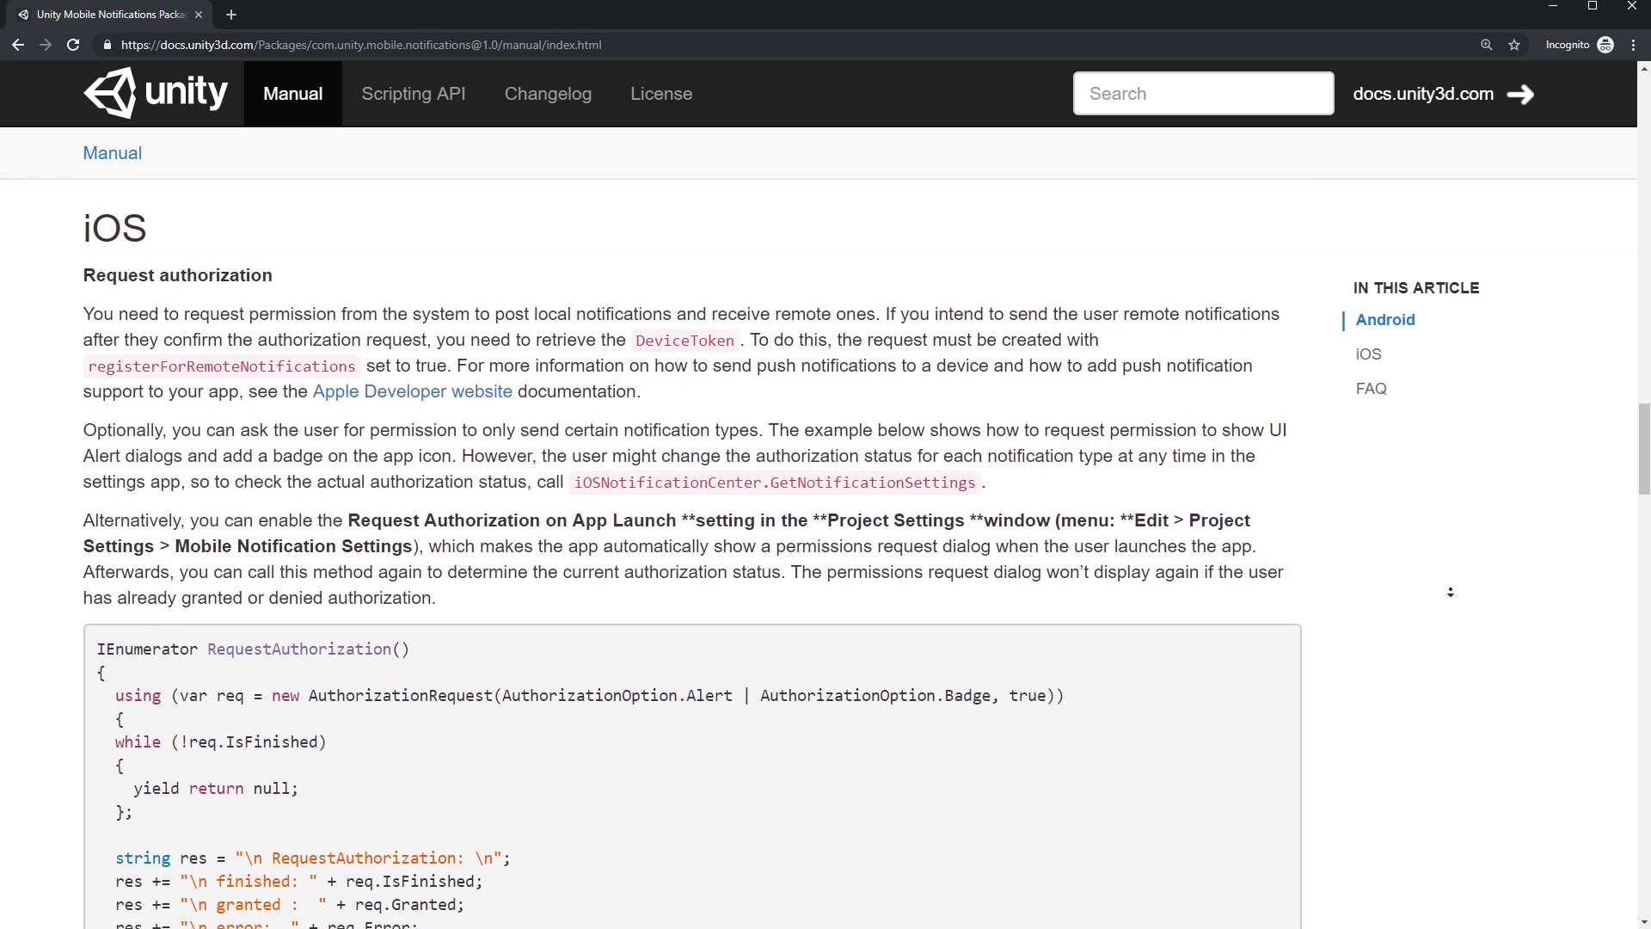
{"action": "scroll", "scroll_direction": "down", "scroll_amount": 3}
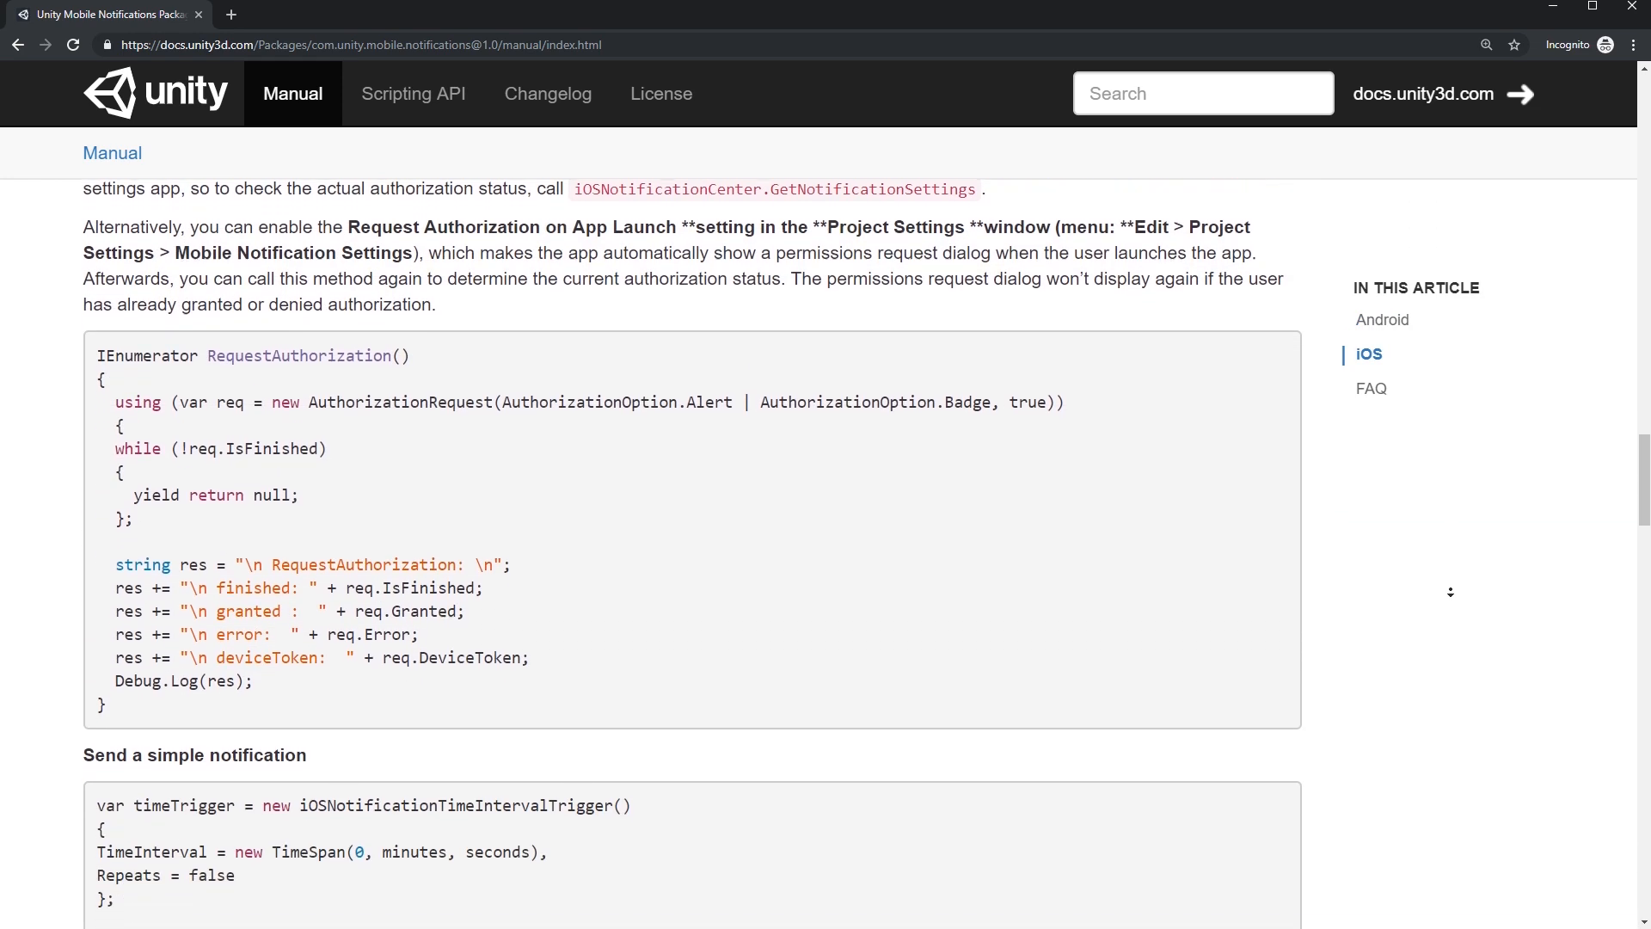
{"action": "scroll", "scroll_direction": "down", "scroll_amount": 3}
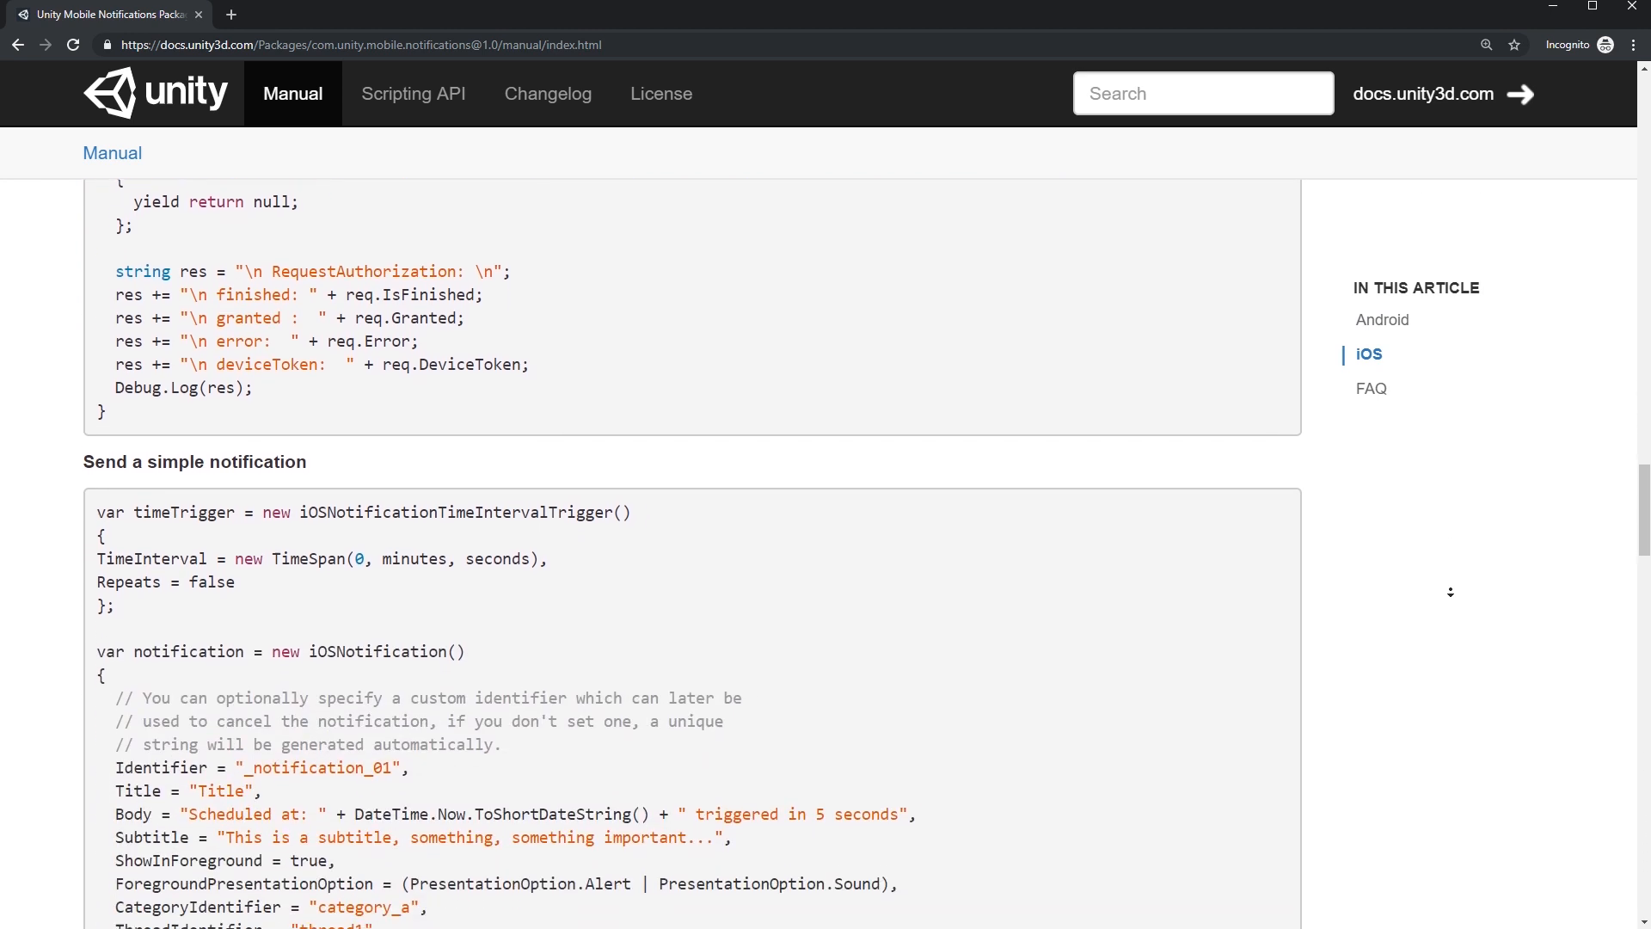
{"action": "scroll", "scroll_direction": "down", "scroll_amount": 3}
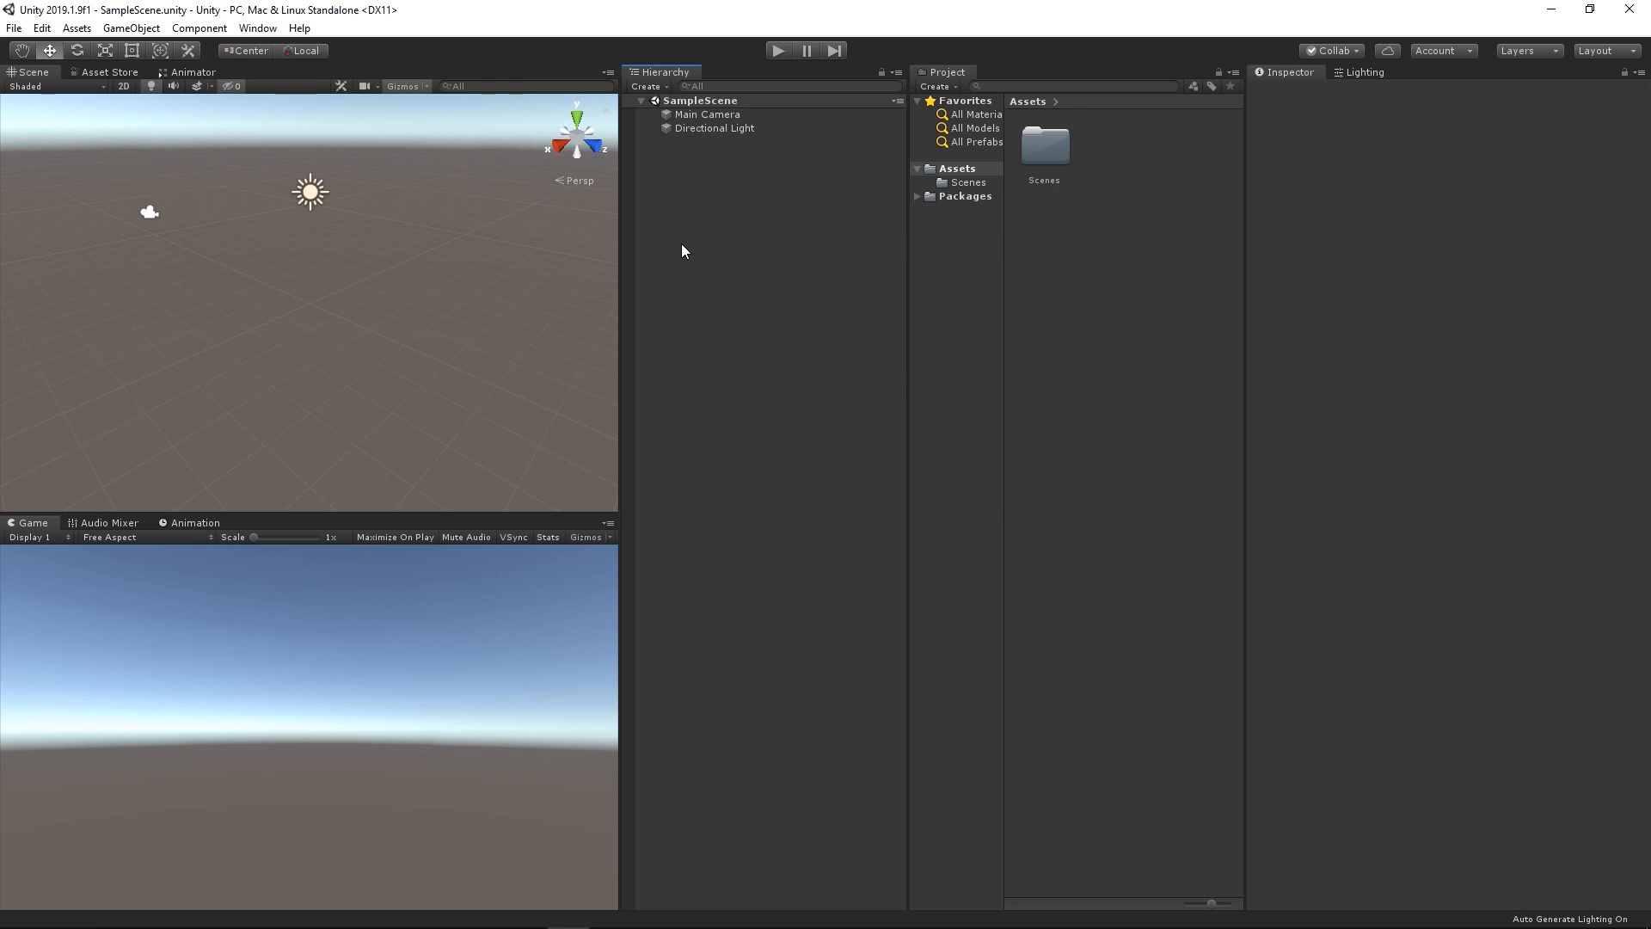
Show the installable packages and select the Mobile Notifications package.
{"action": "left_click", "coordinate": [257, 27]}
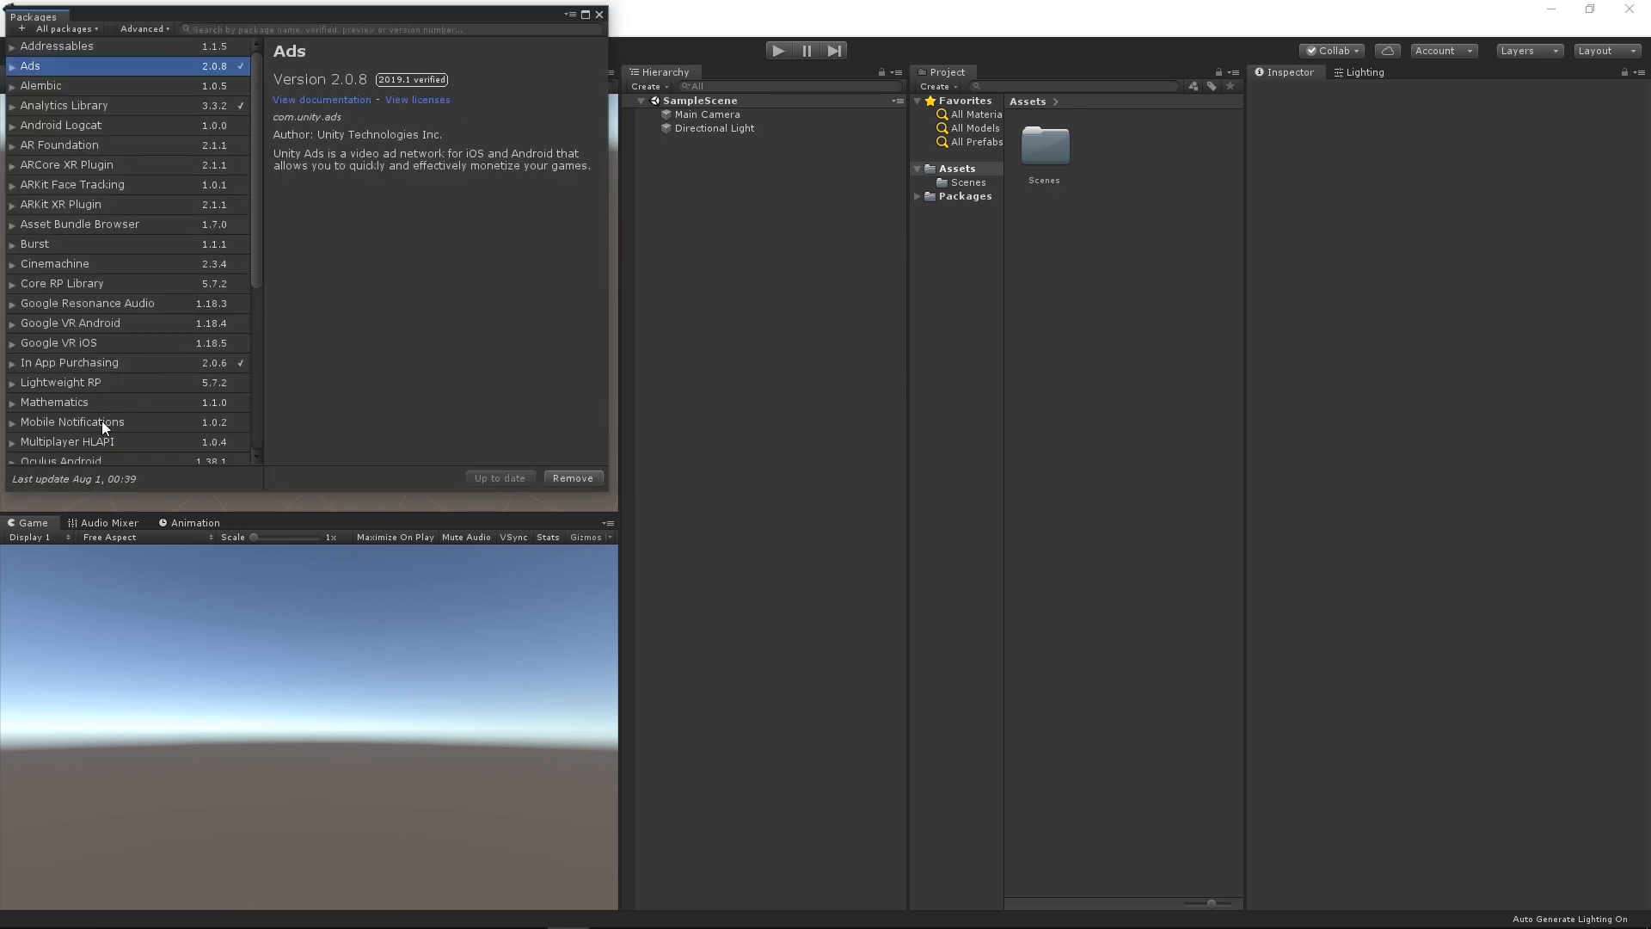
{"action": "left_click", "coordinate": [72, 422]}
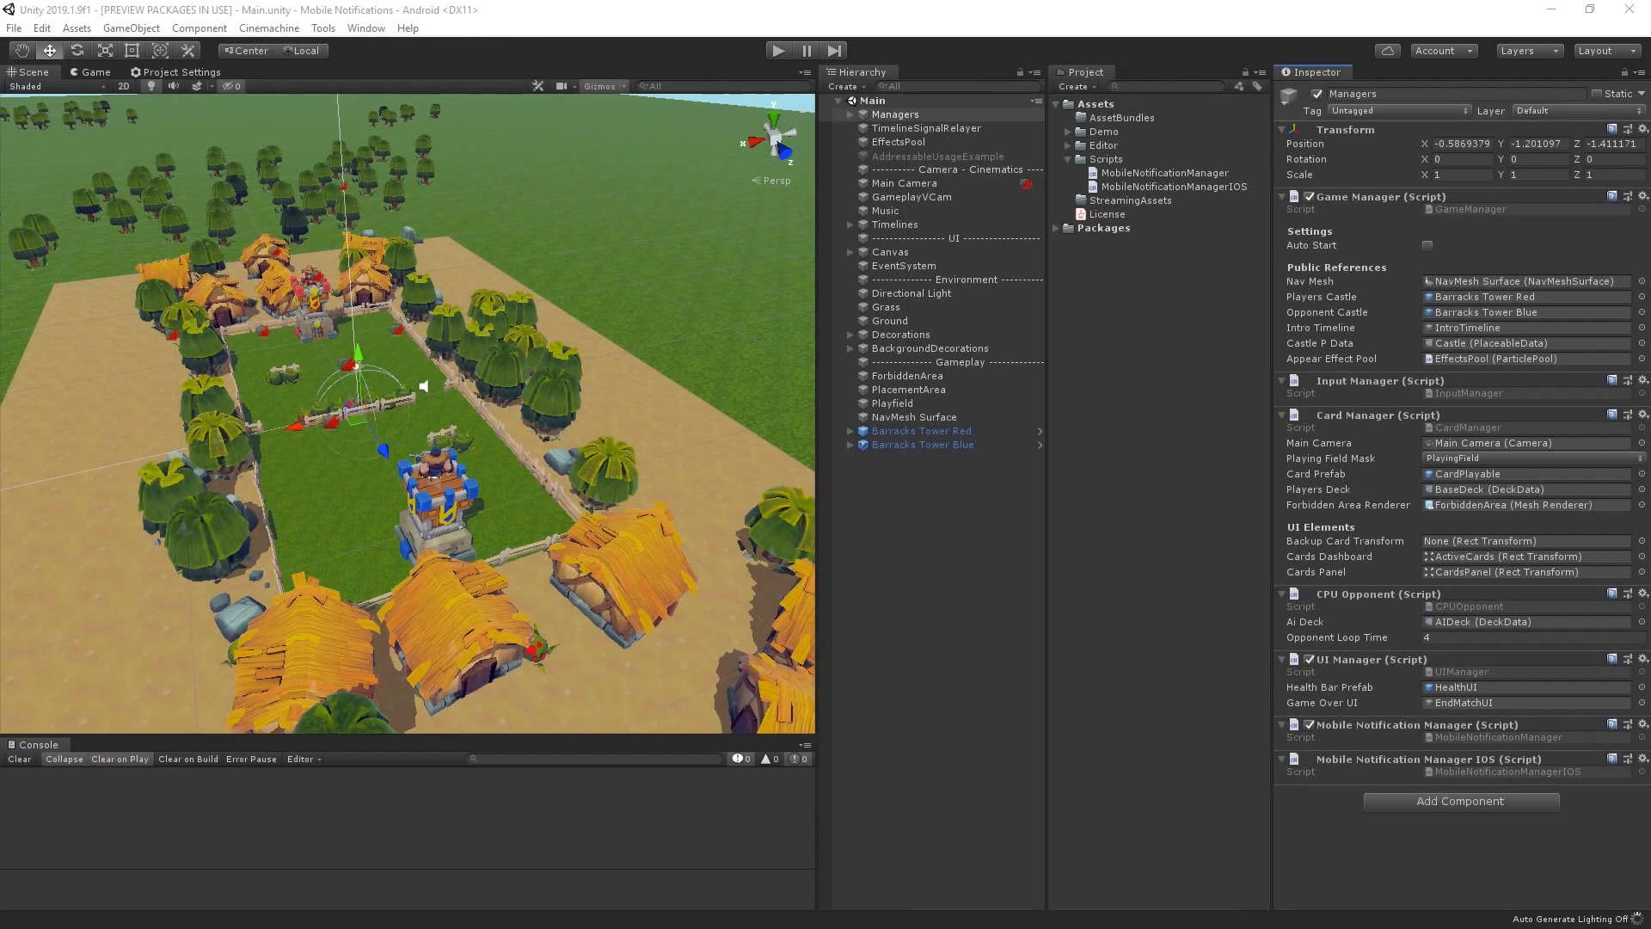
{"action": "mouse_move", "coordinate": [1087, 580]}
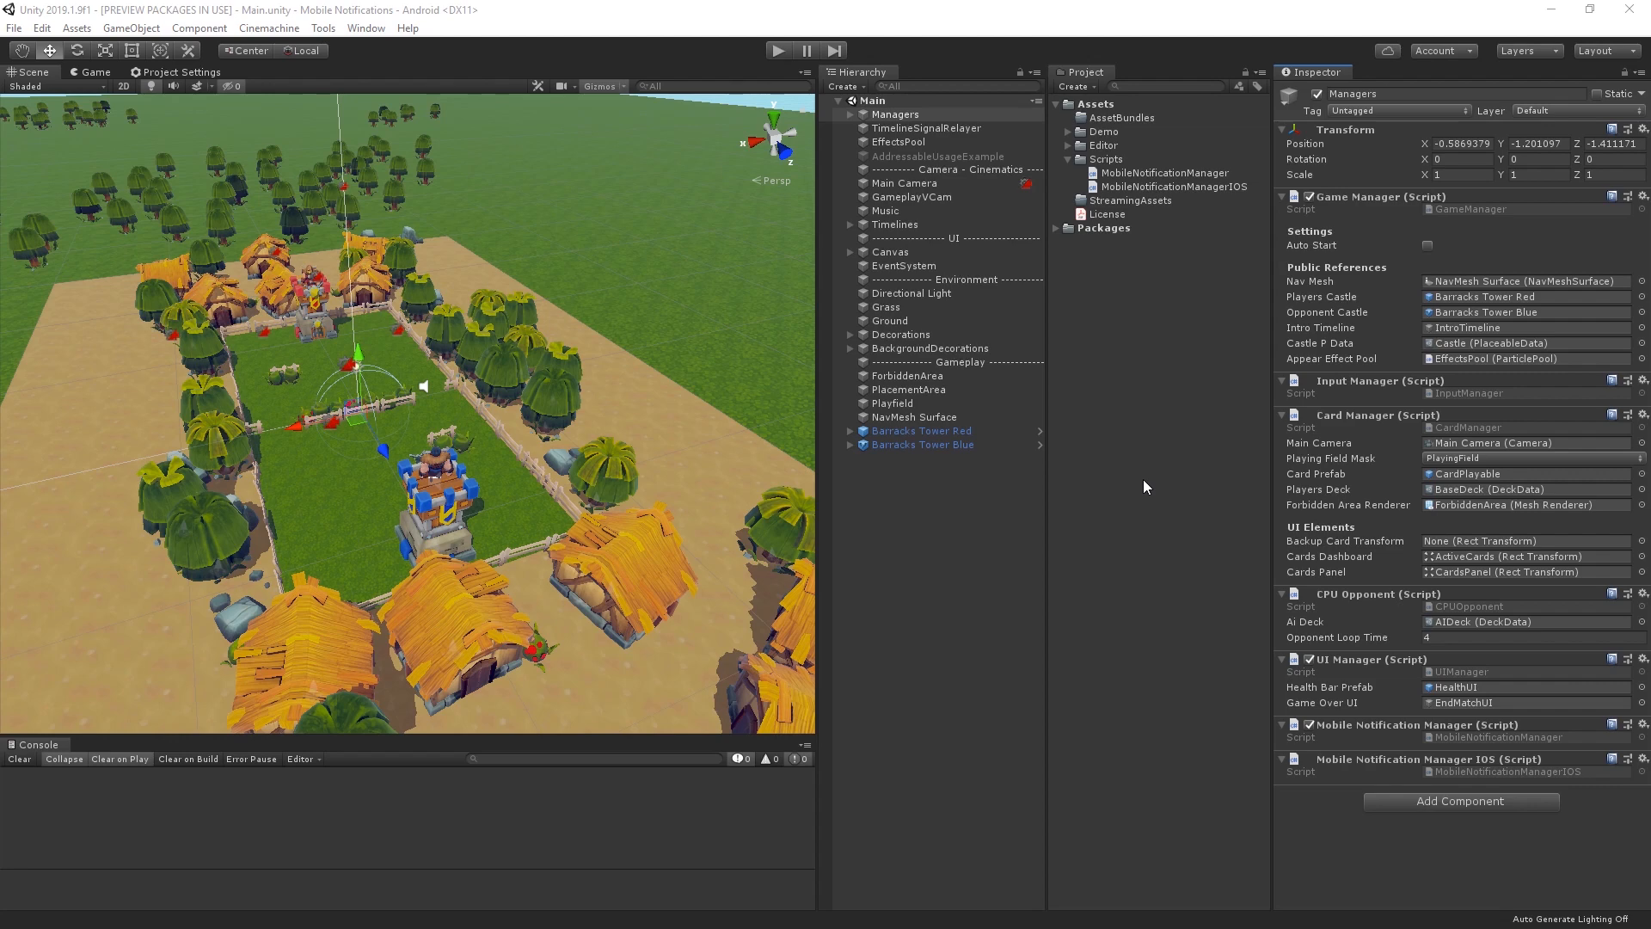
{"action": "mouse_move", "coordinate": [1176, 371]}
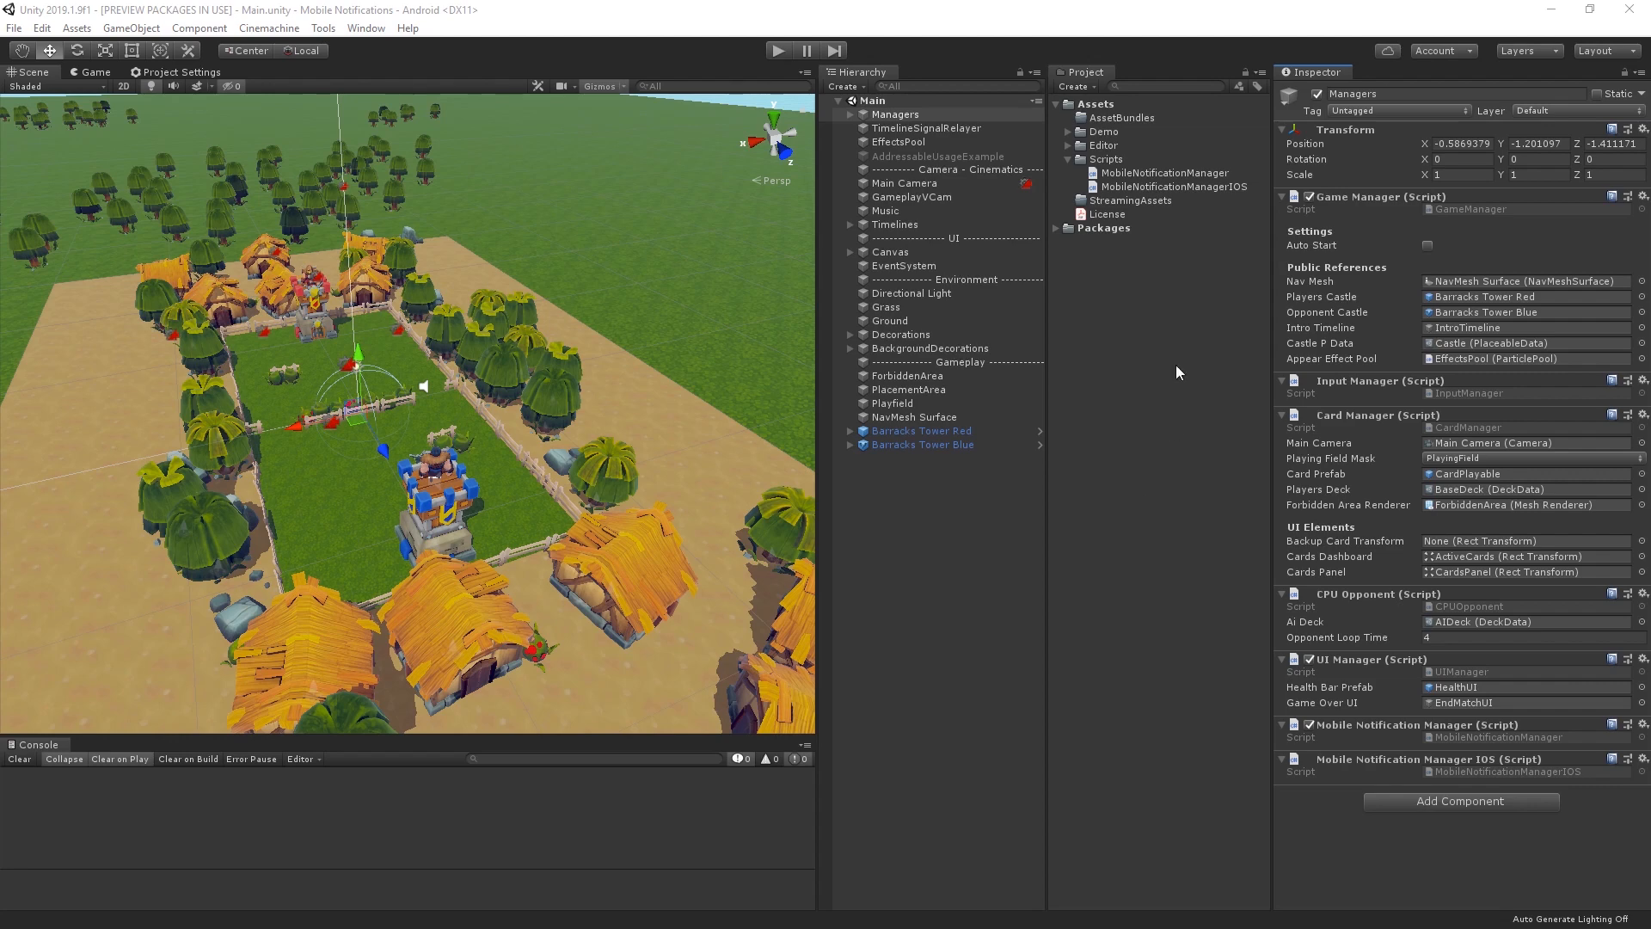
Preview the MobileNotificationManager script's Android channel and notification code in the Inspector.
{"action": "left_click", "coordinate": [1163, 172]}
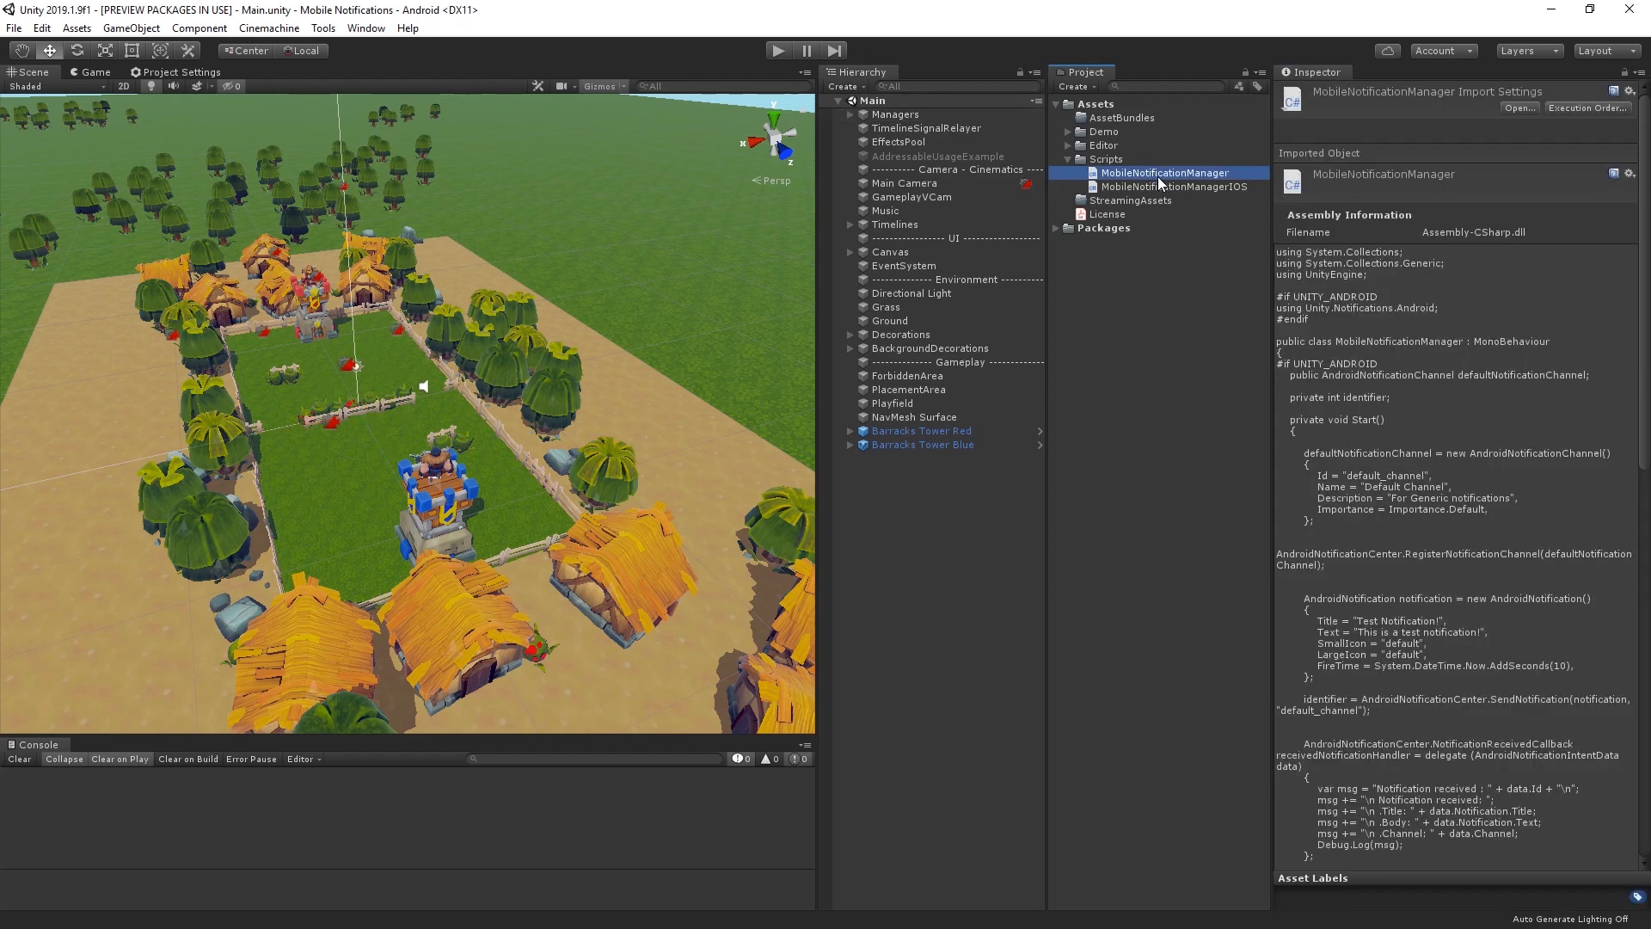
{"action": "left_click", "coordinate": [894, 113]}
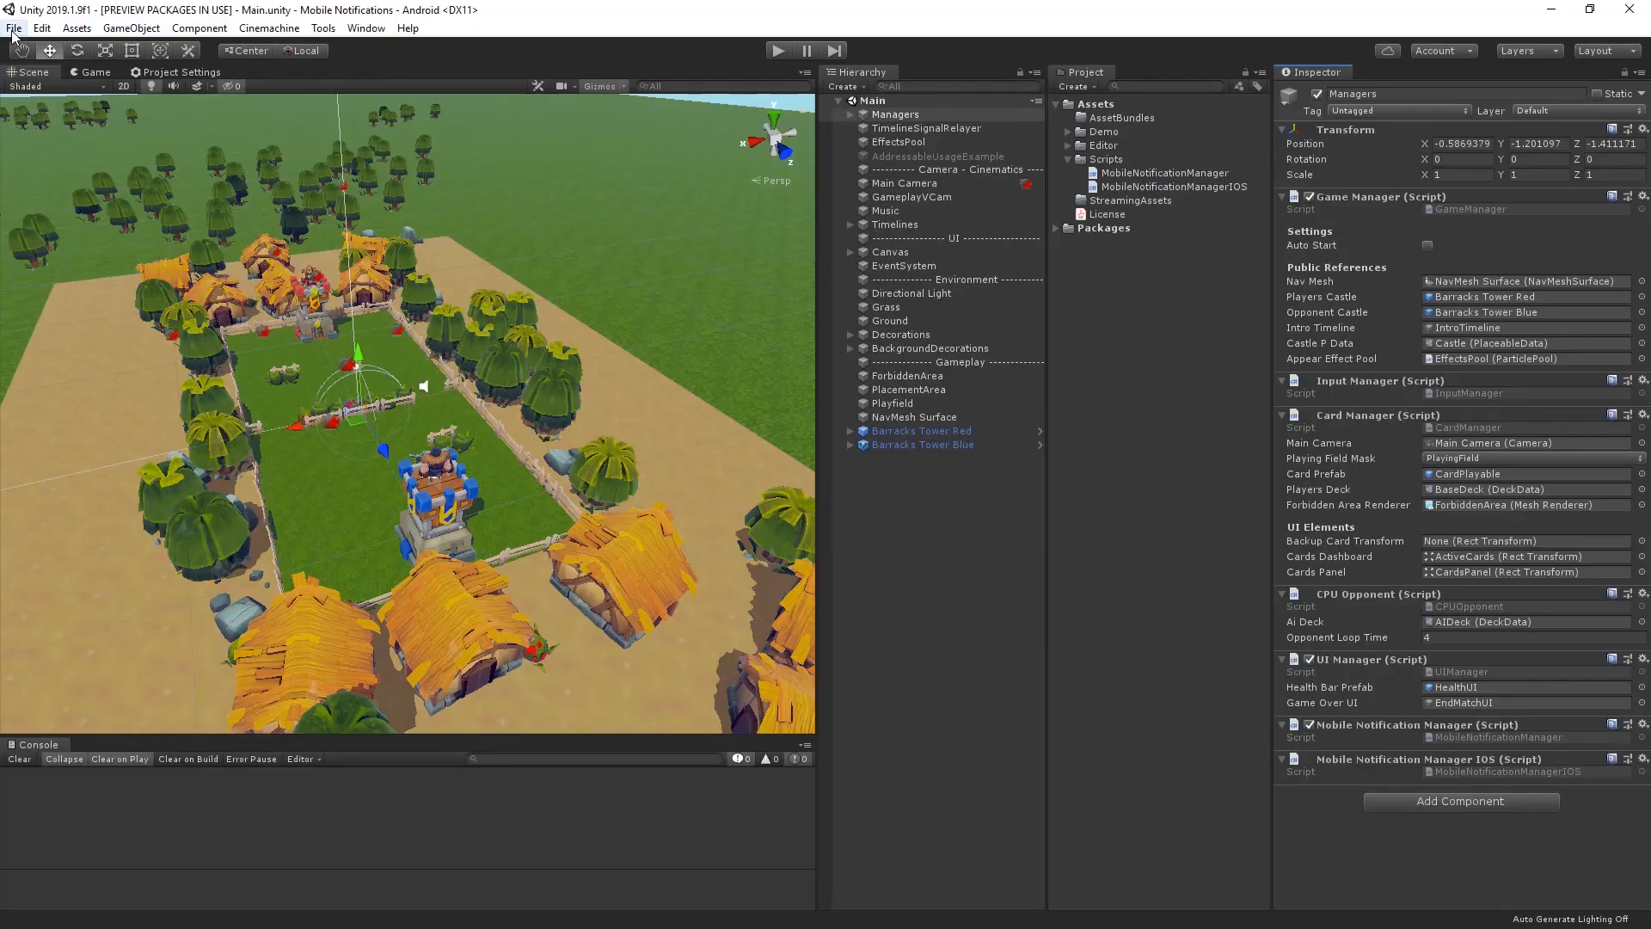
{"action": "mouse_move", "coordinate": [323, 254]}
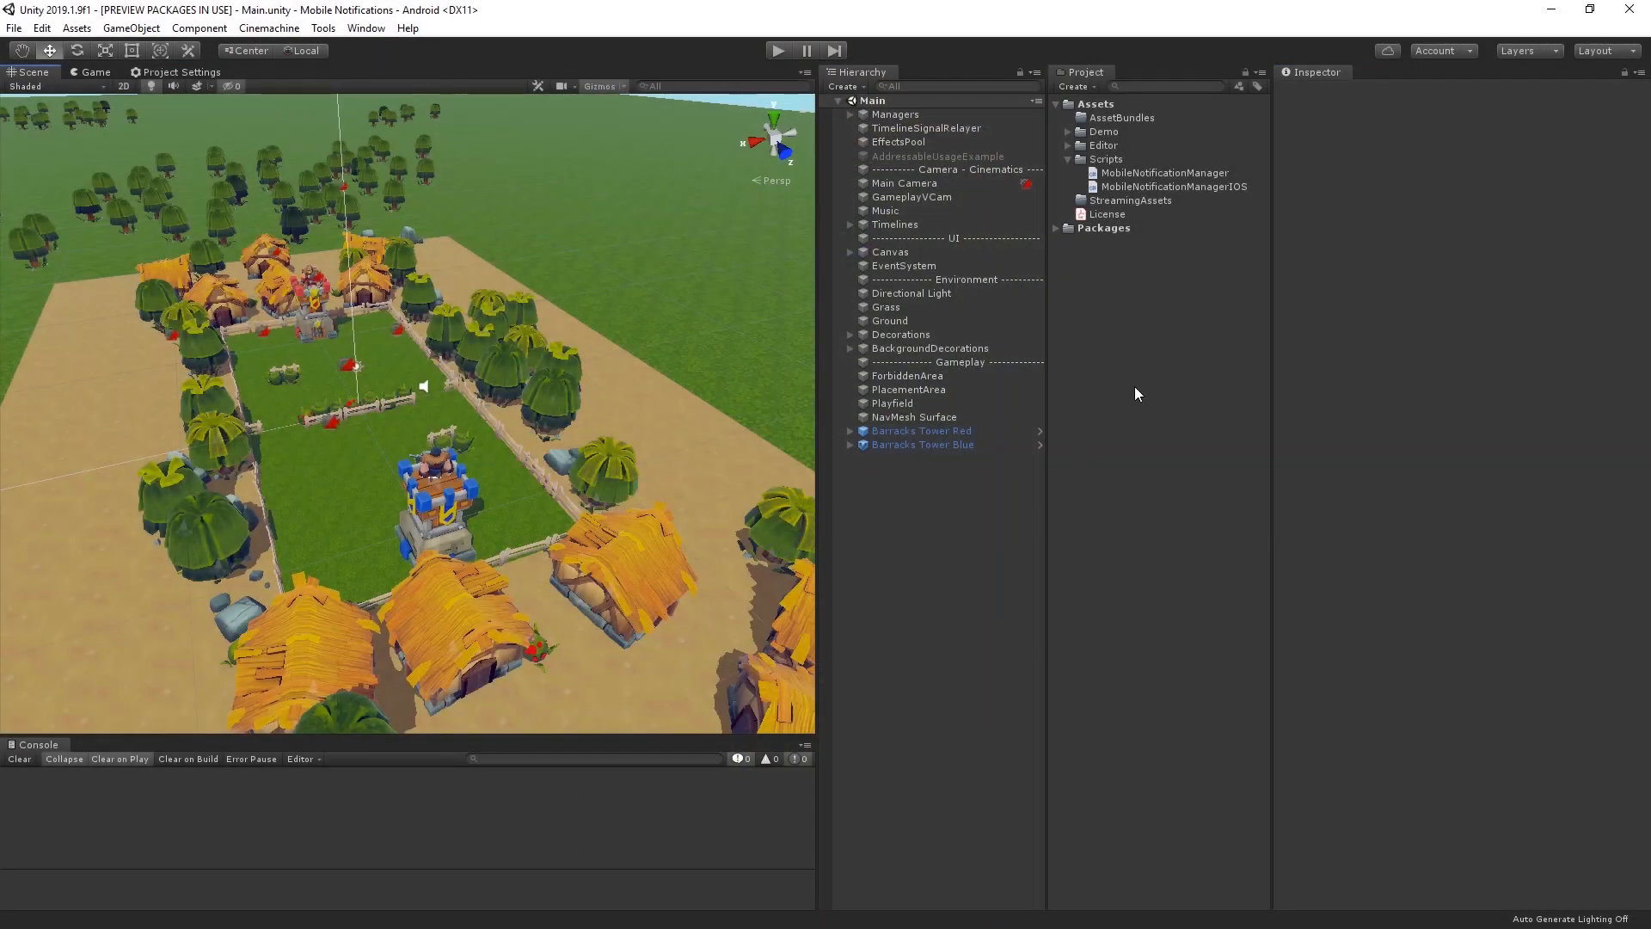
Reach the Mobile Notification Settings through Edit > Project Settings.
{"action": "left_click", "coordinate": [41, 28]}
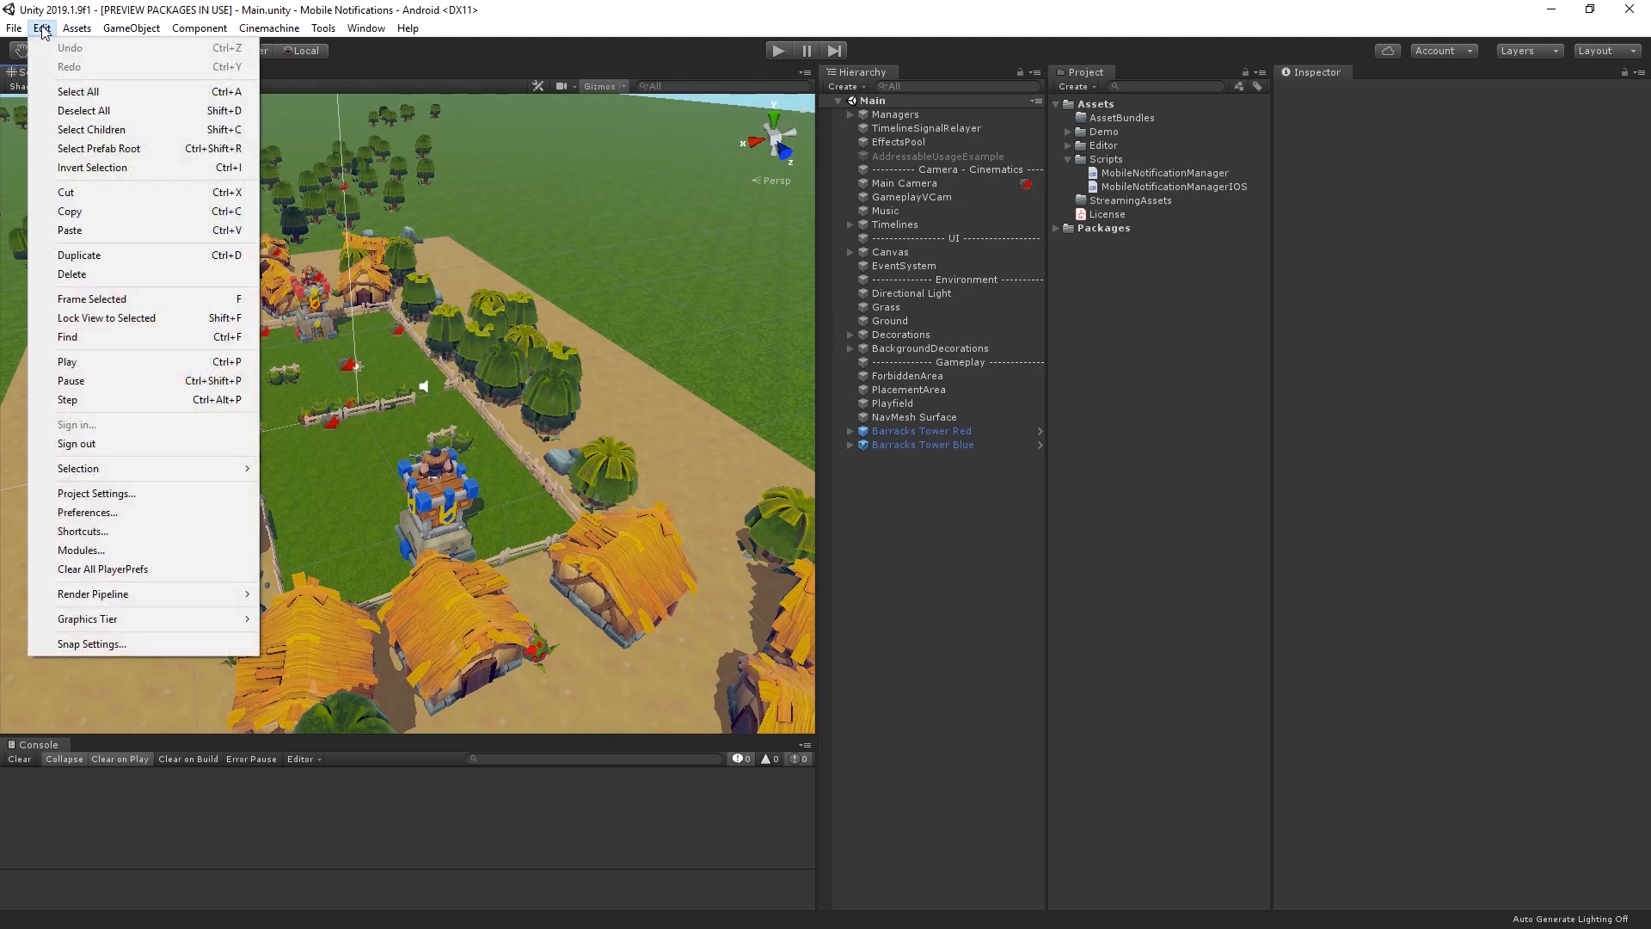
{"action": "left_click", "coordinate": [97, 494]}
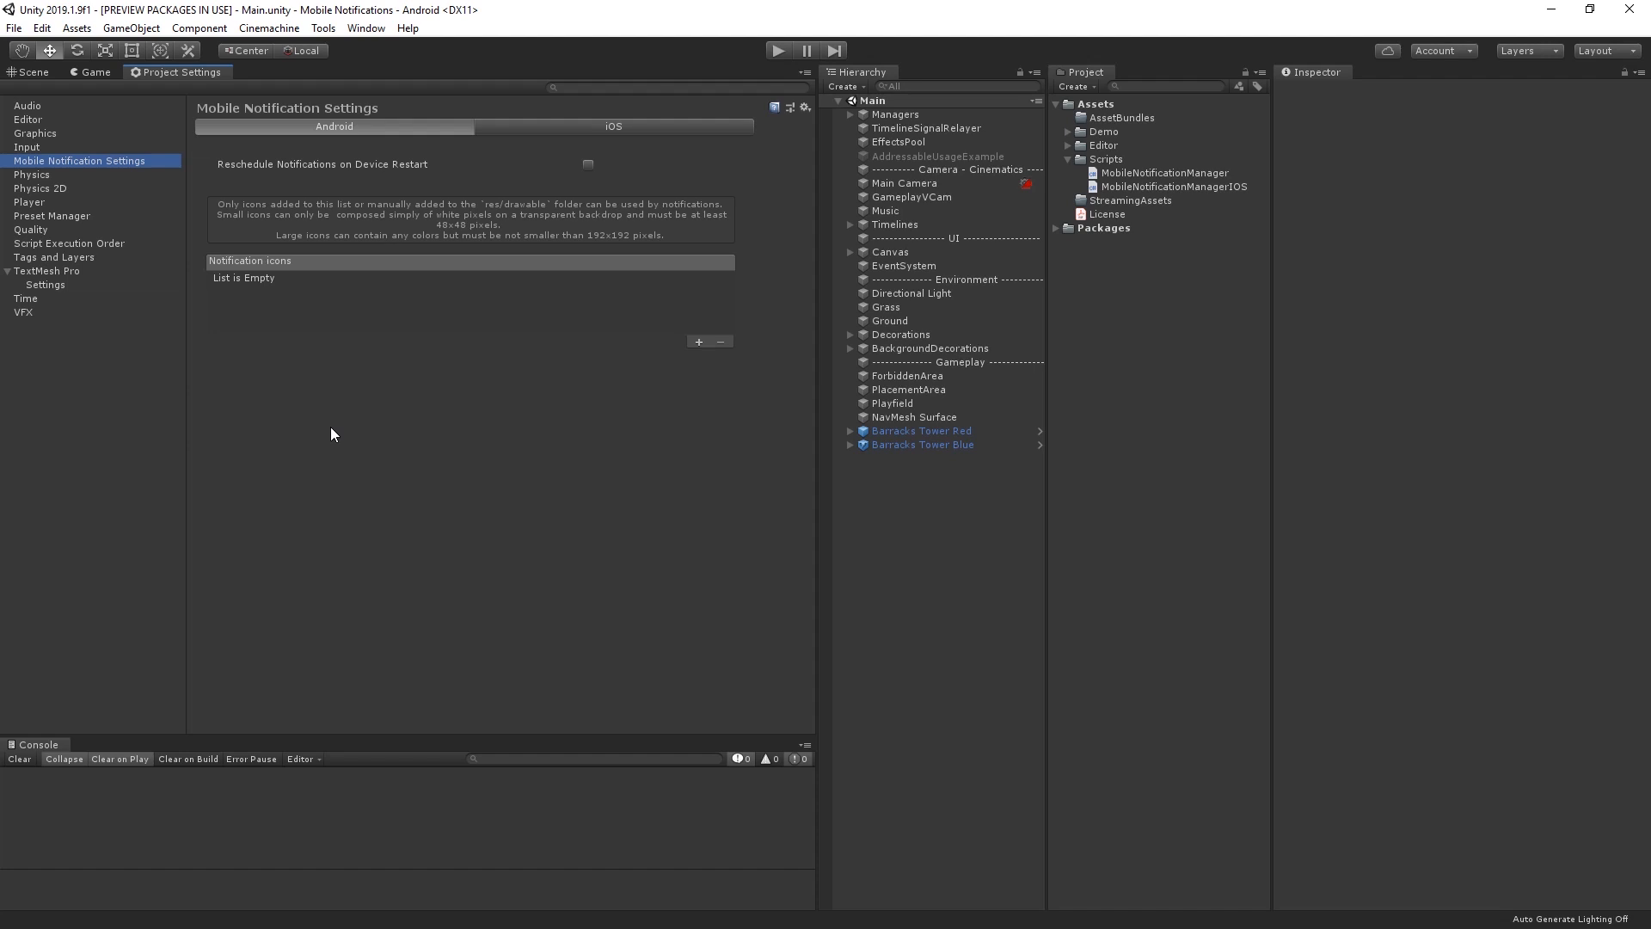
Add a notification icon entry with an app_icon_ identifier.
{"action": "left_click", "coordinate": [700, 340]}
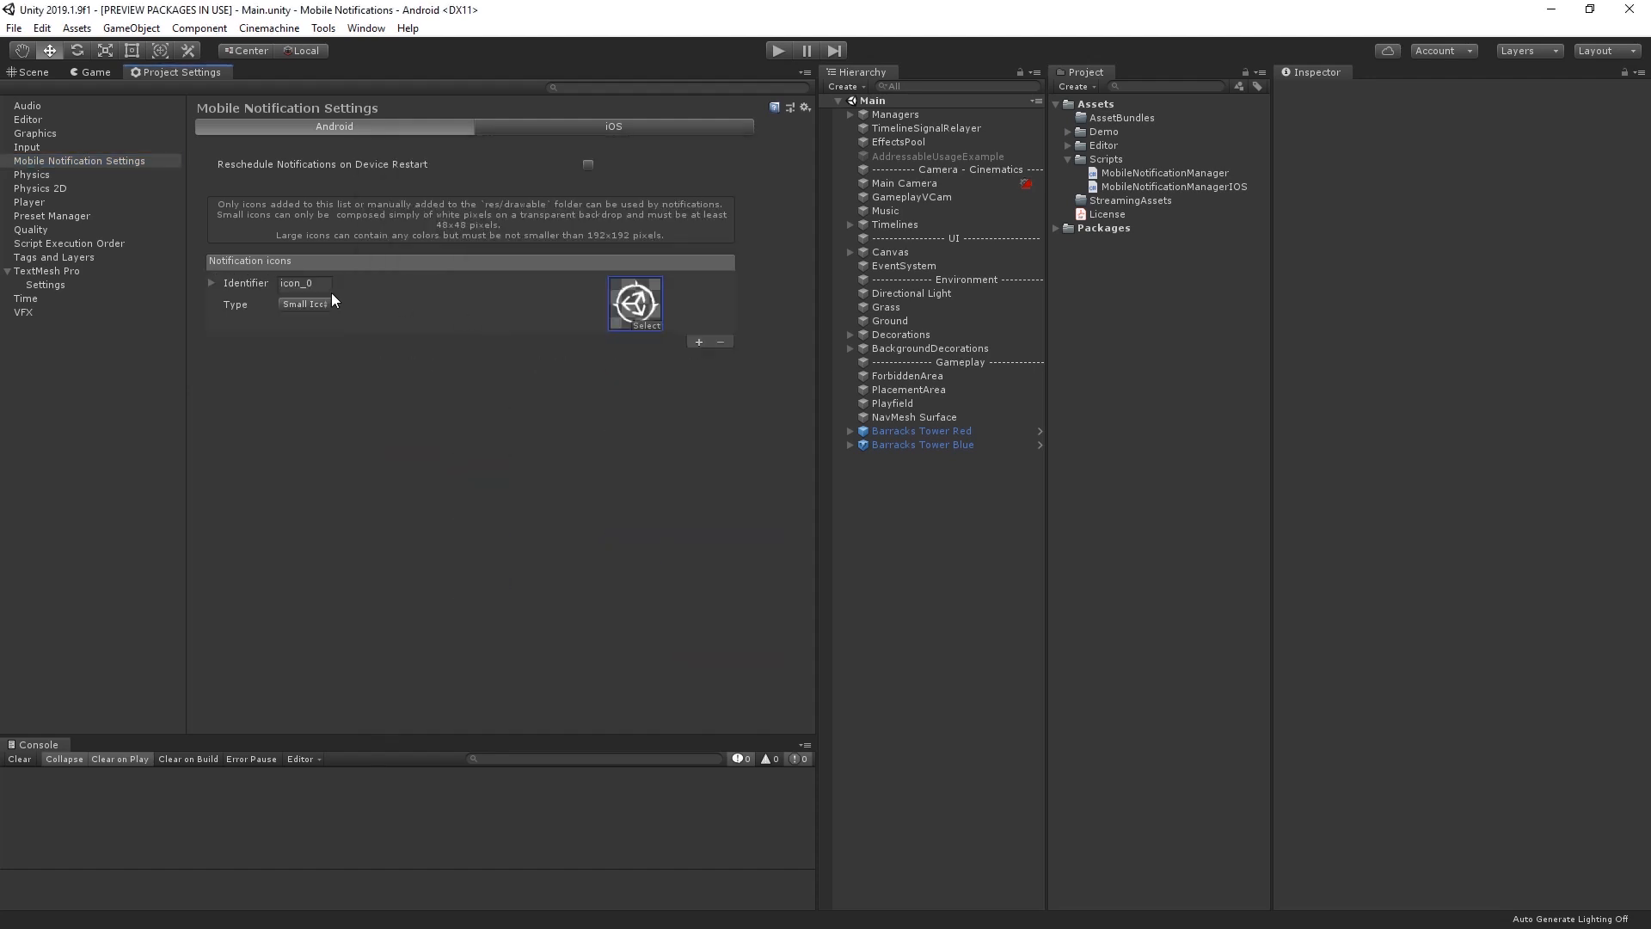
{"action": "type", "text": "a"}
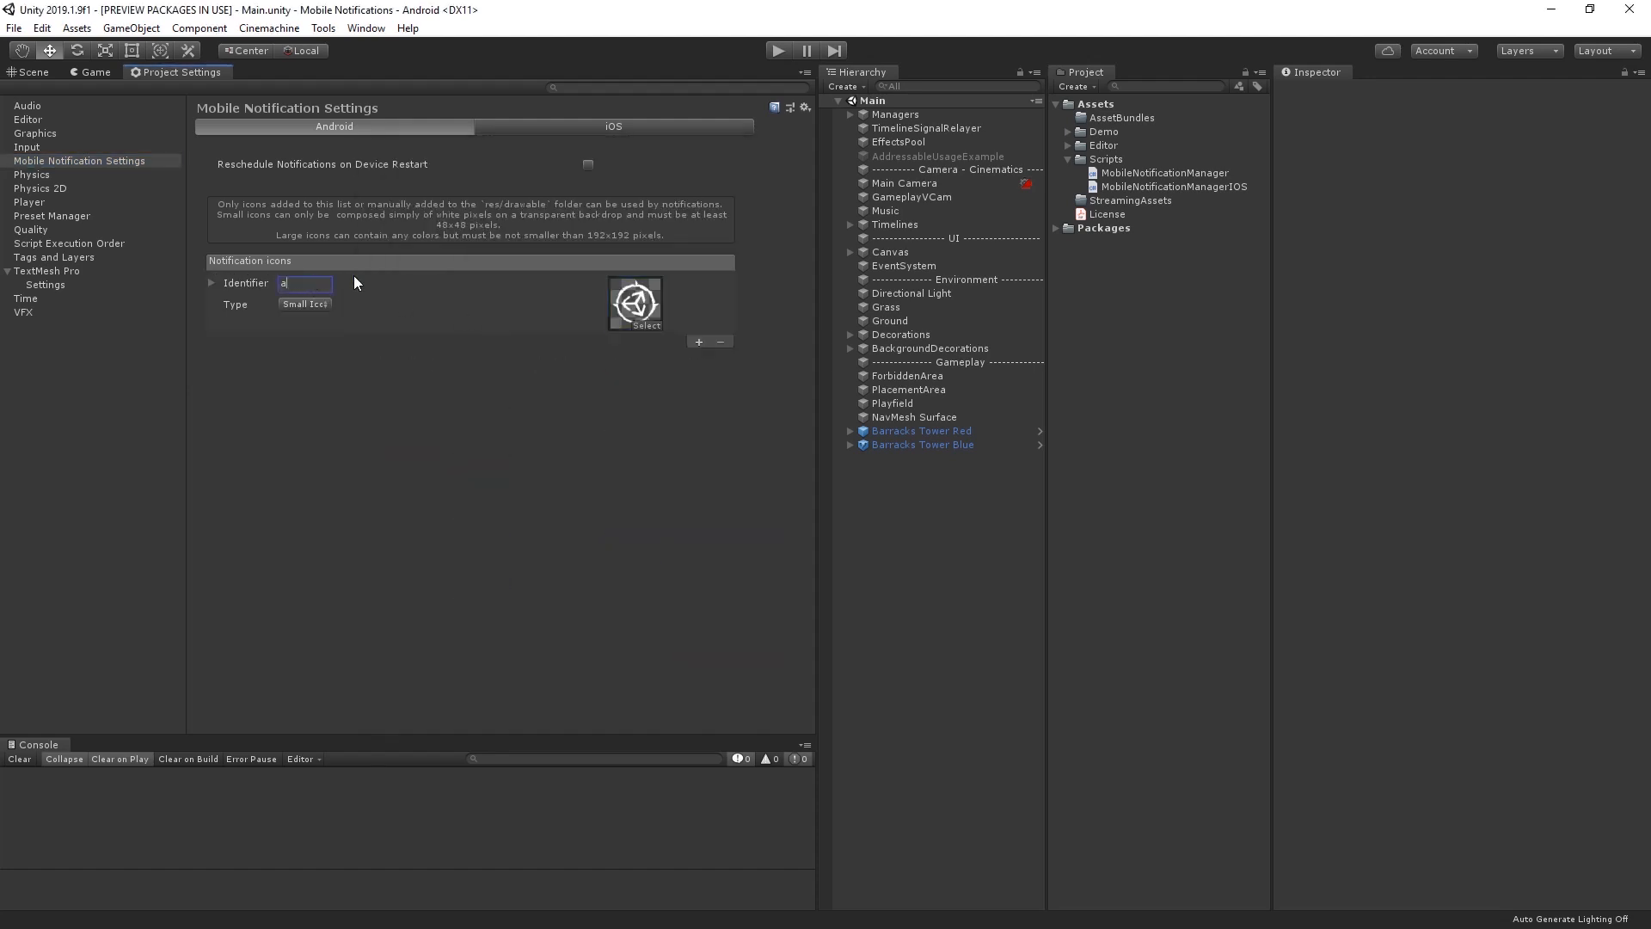
{"action": "type", "text": "pp_icon"}
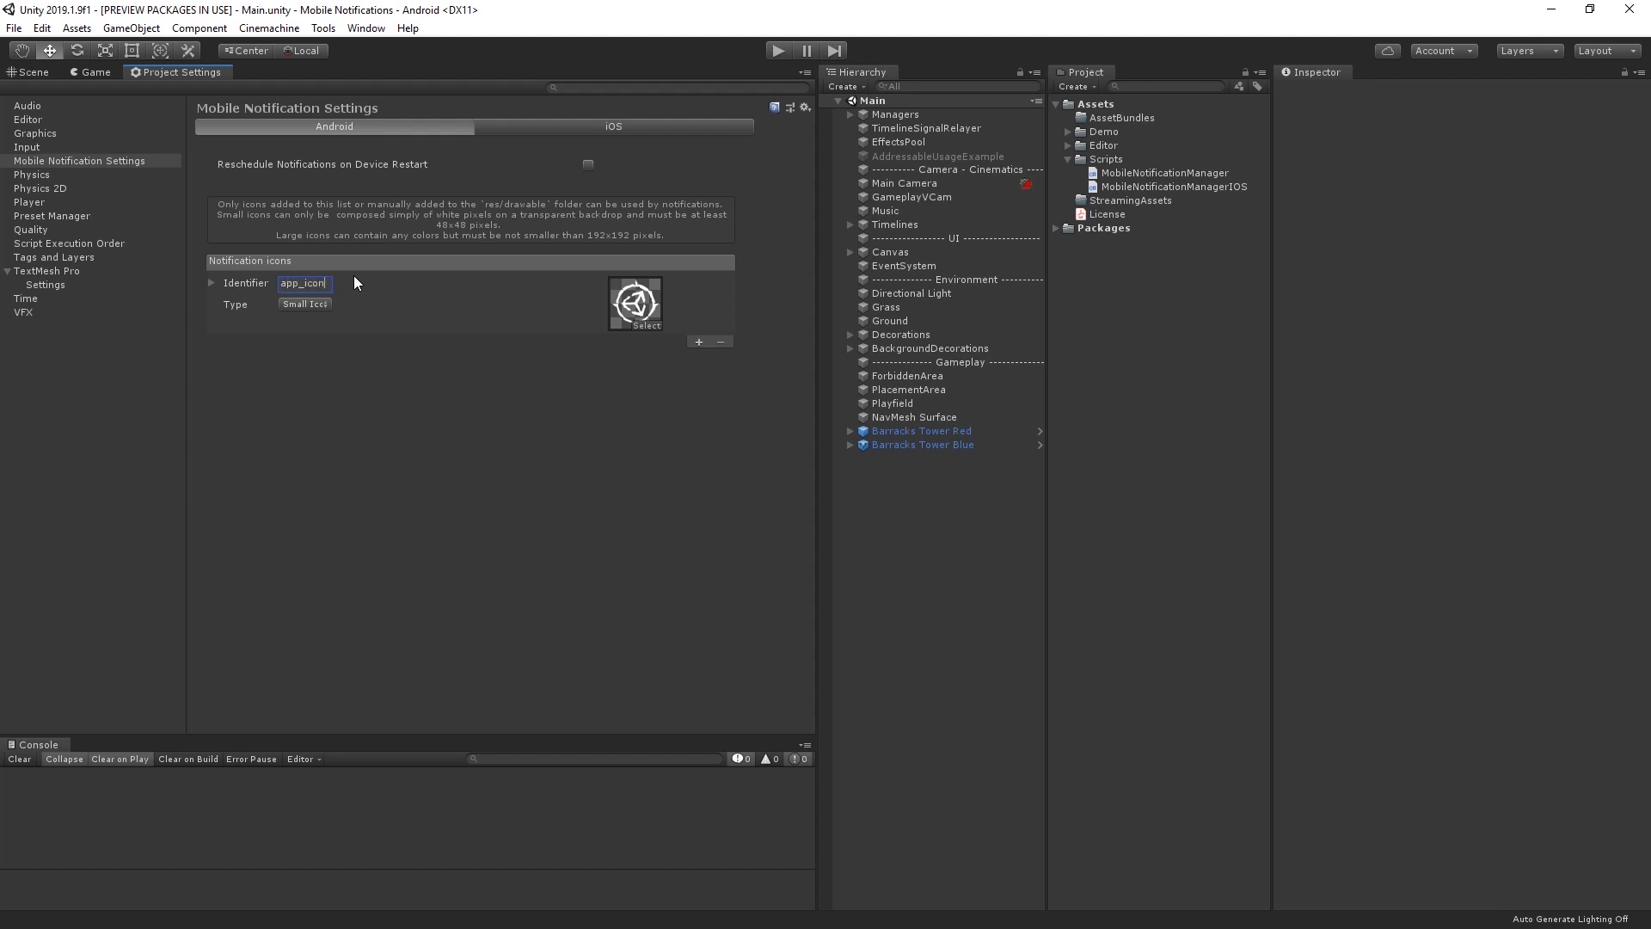
{"action": "type", "text": "_"}
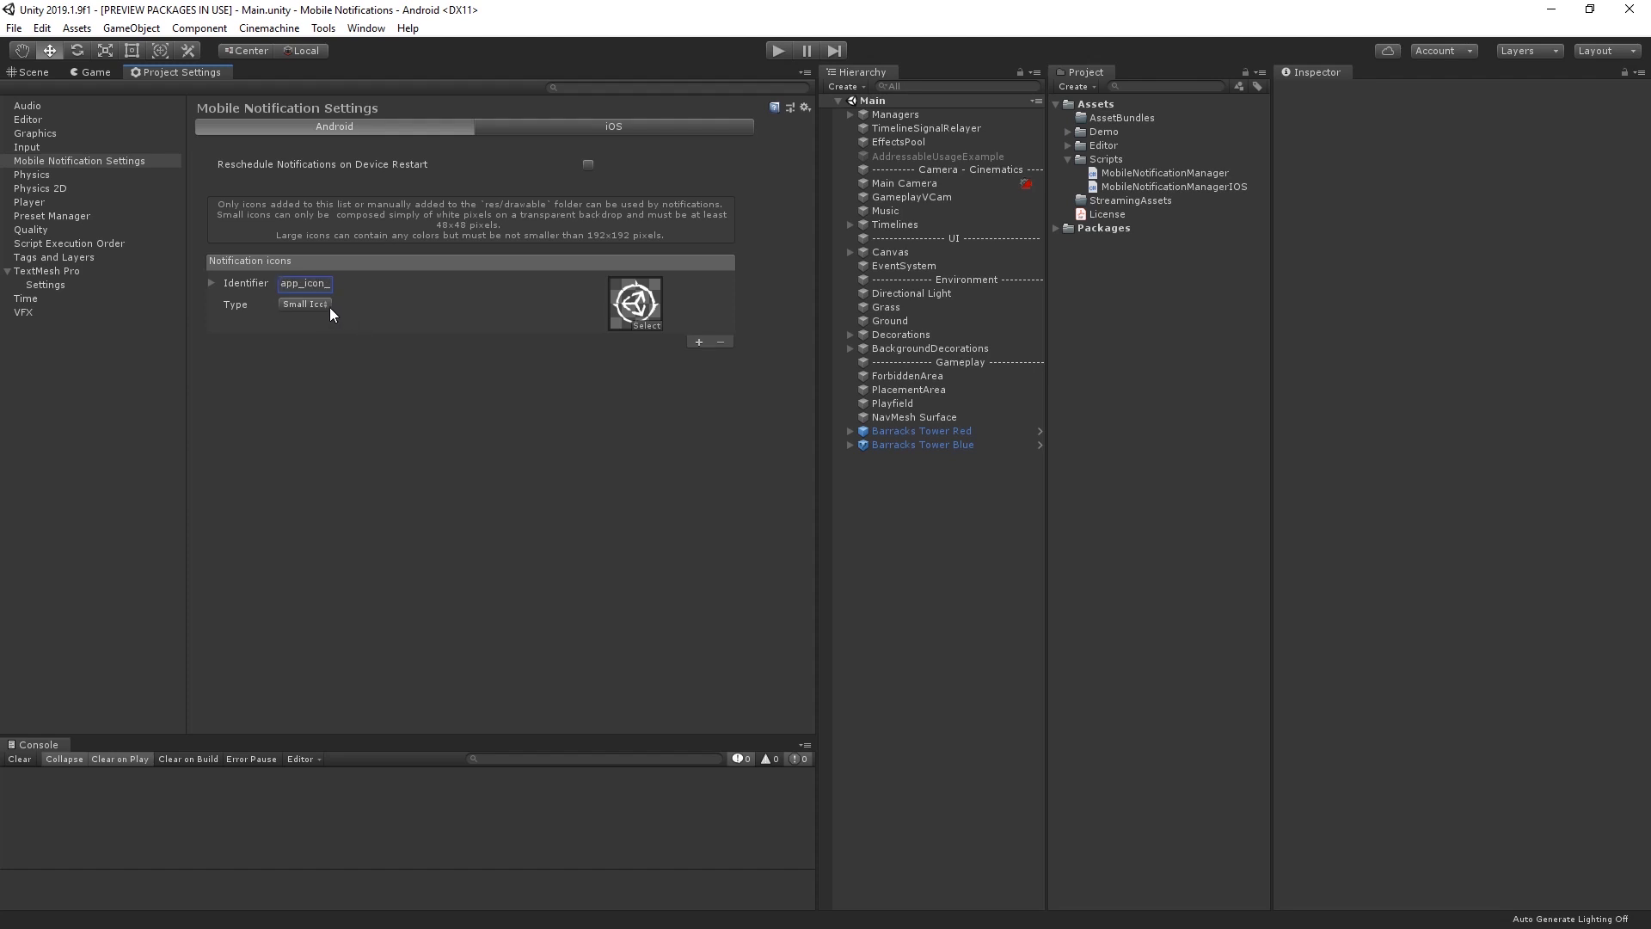
{"action": "mouse_move", "coordinate": [700, 348]}
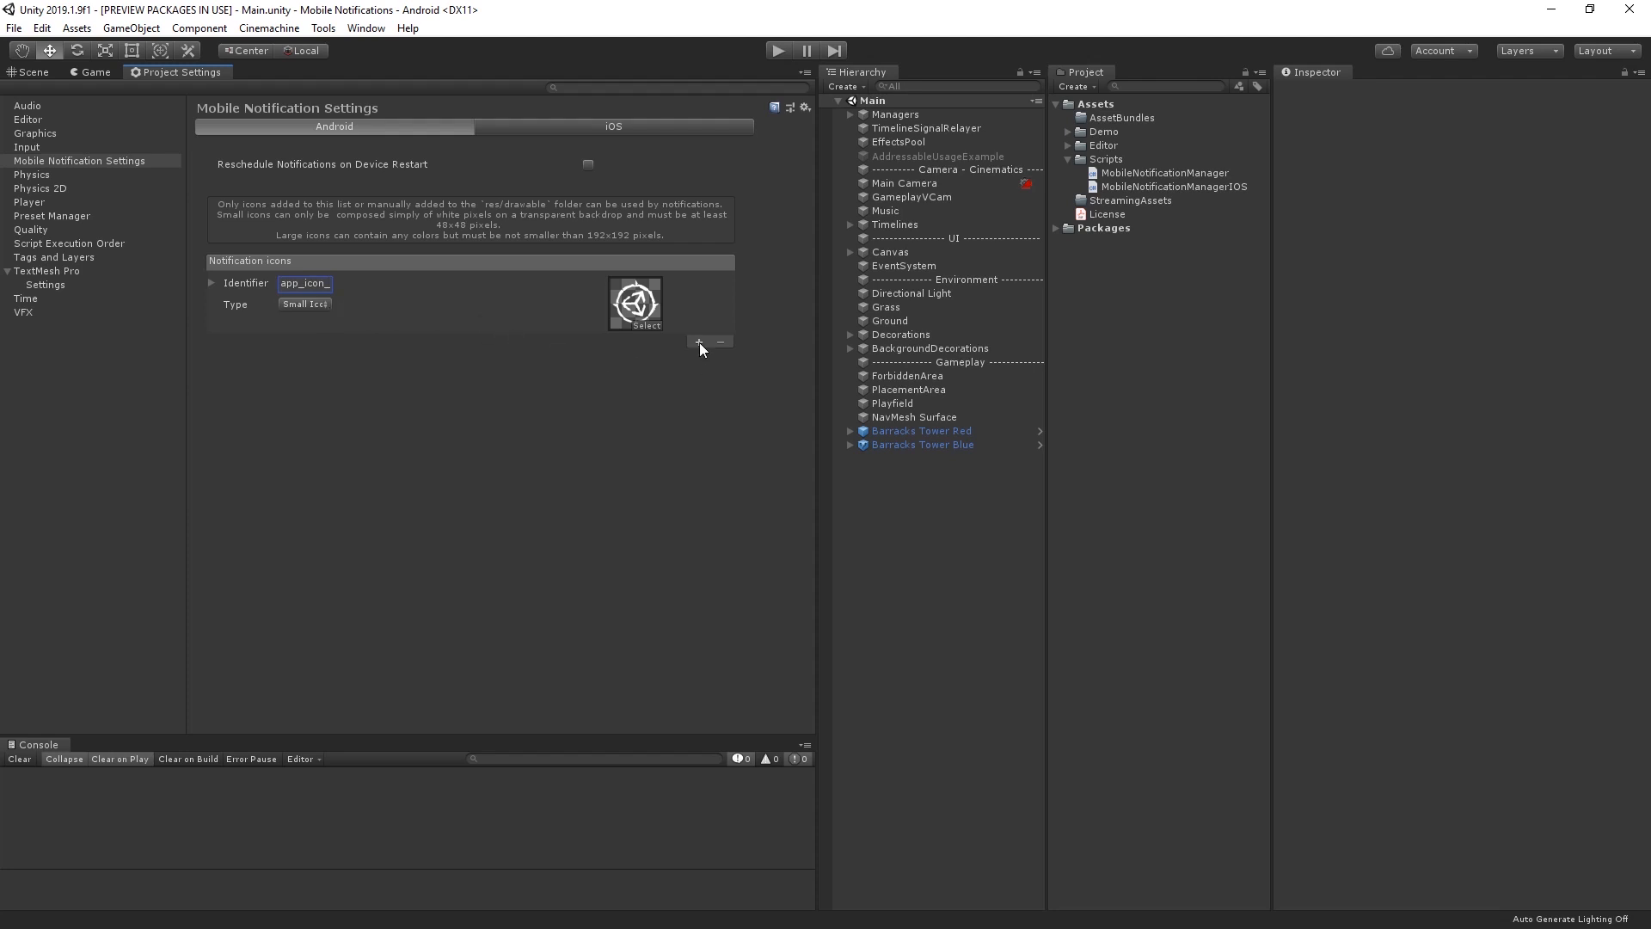
Add a second icon entry using the orange texture and set its type to Large Icon.
{"action": "left_click", "coordinate": [698, 341]}
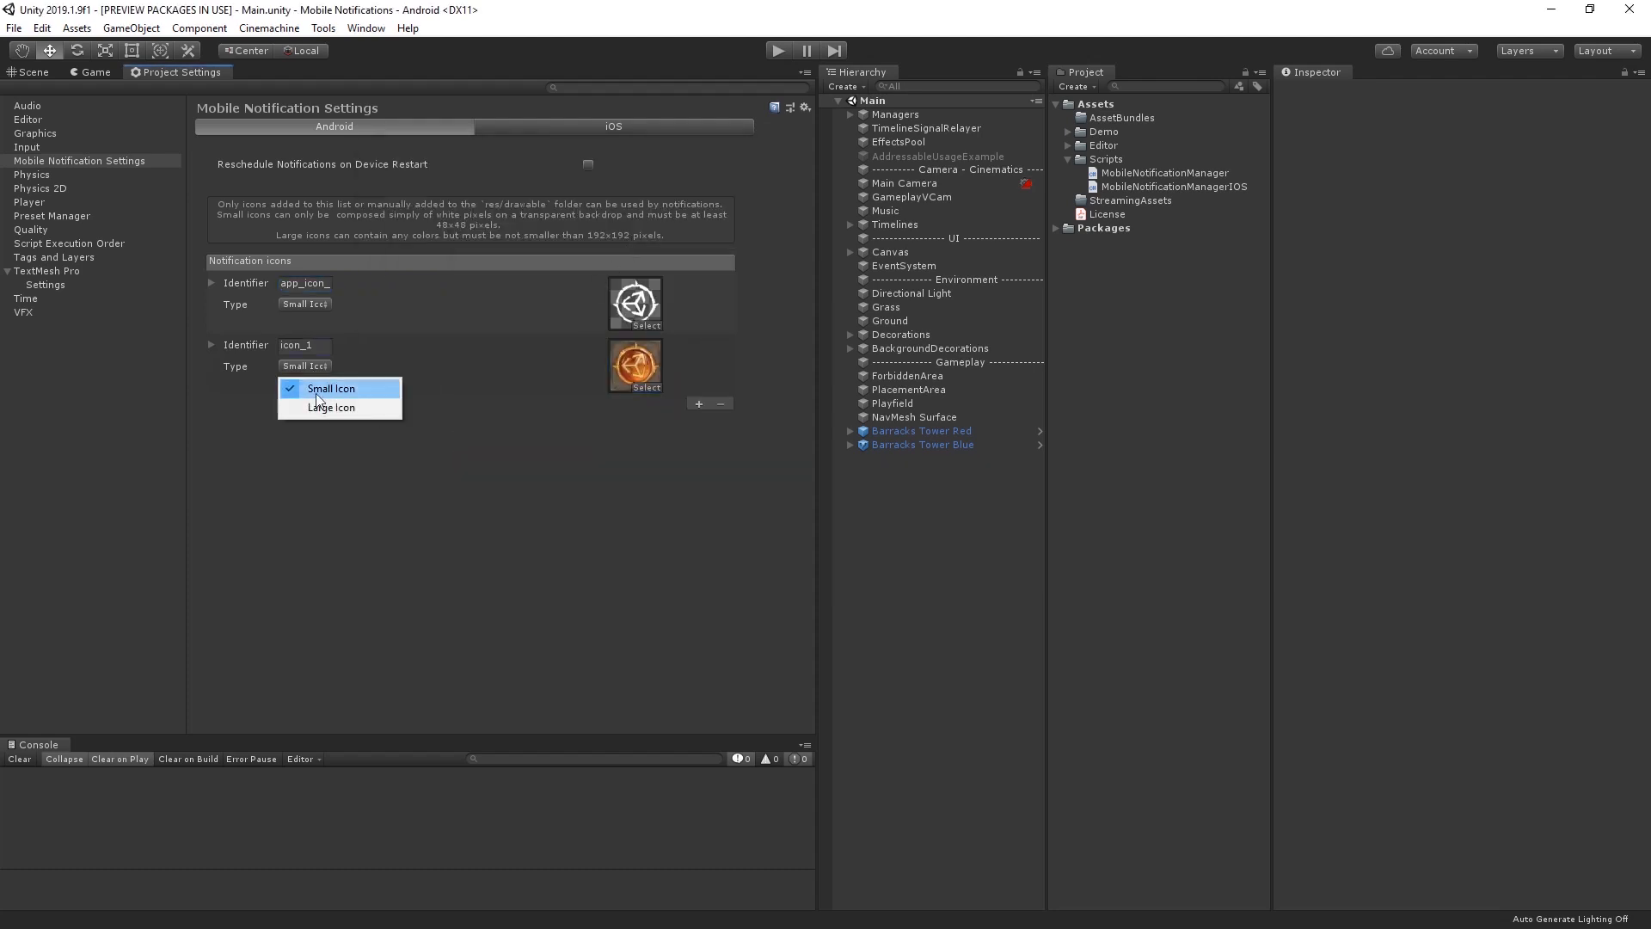
{"action": "left_click", "coordinate": [331, 408]}
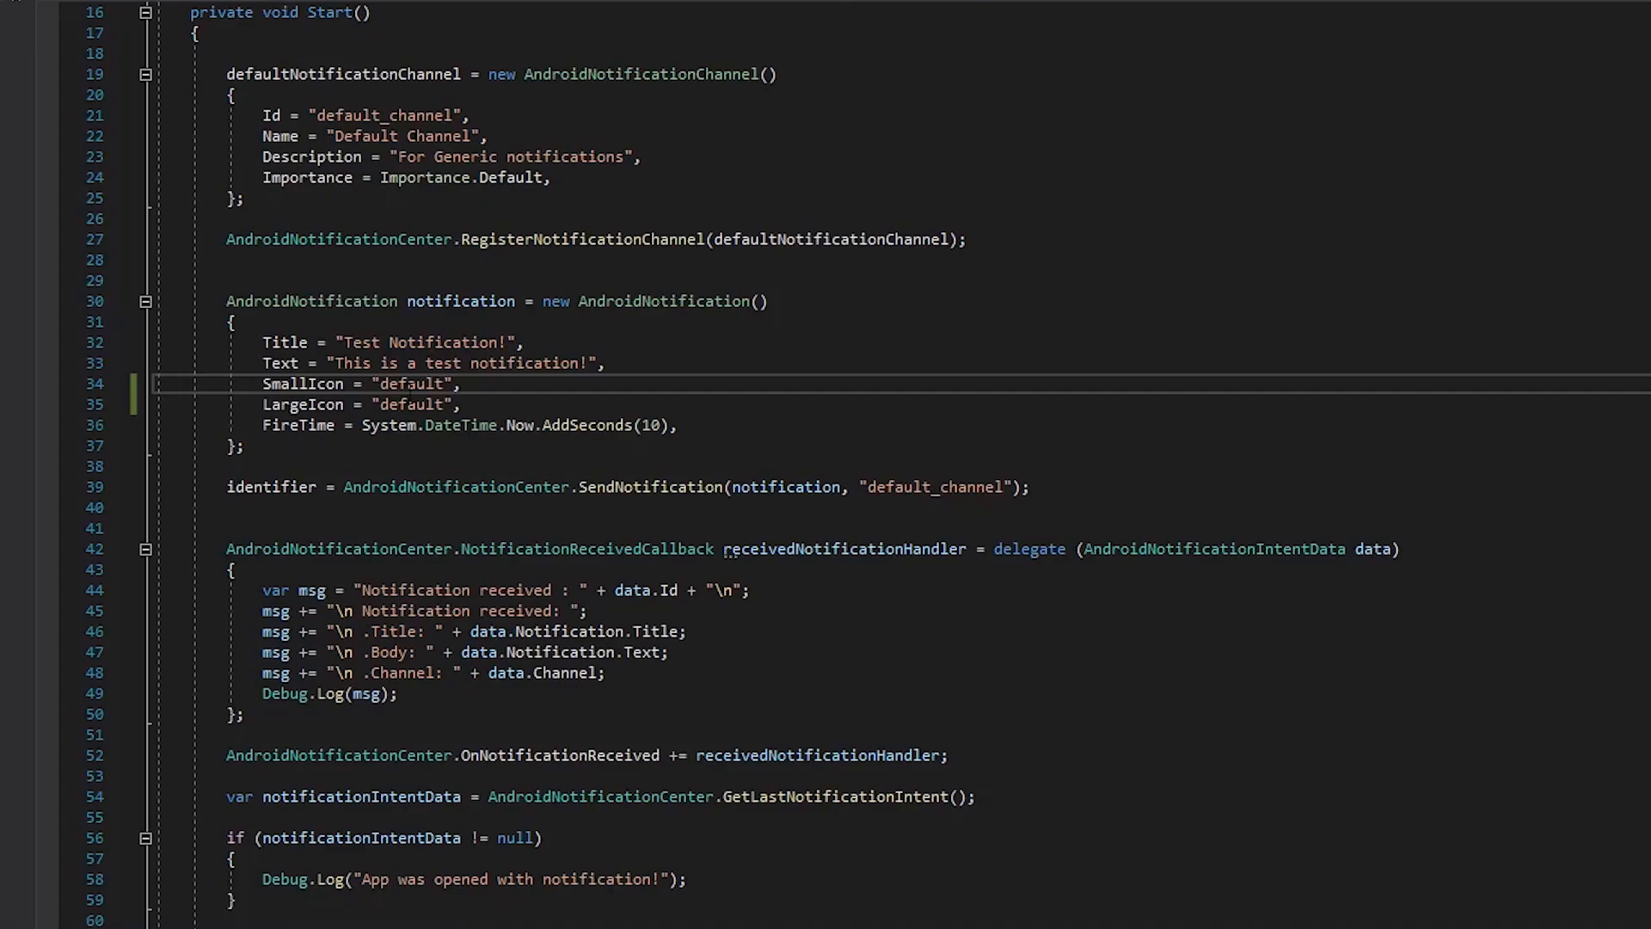
Replace the SmallIcon value "default" with "app_icon_small" in MobileNotificationManager.cs.
{"action": "type", "text": "app_icon_smal"}
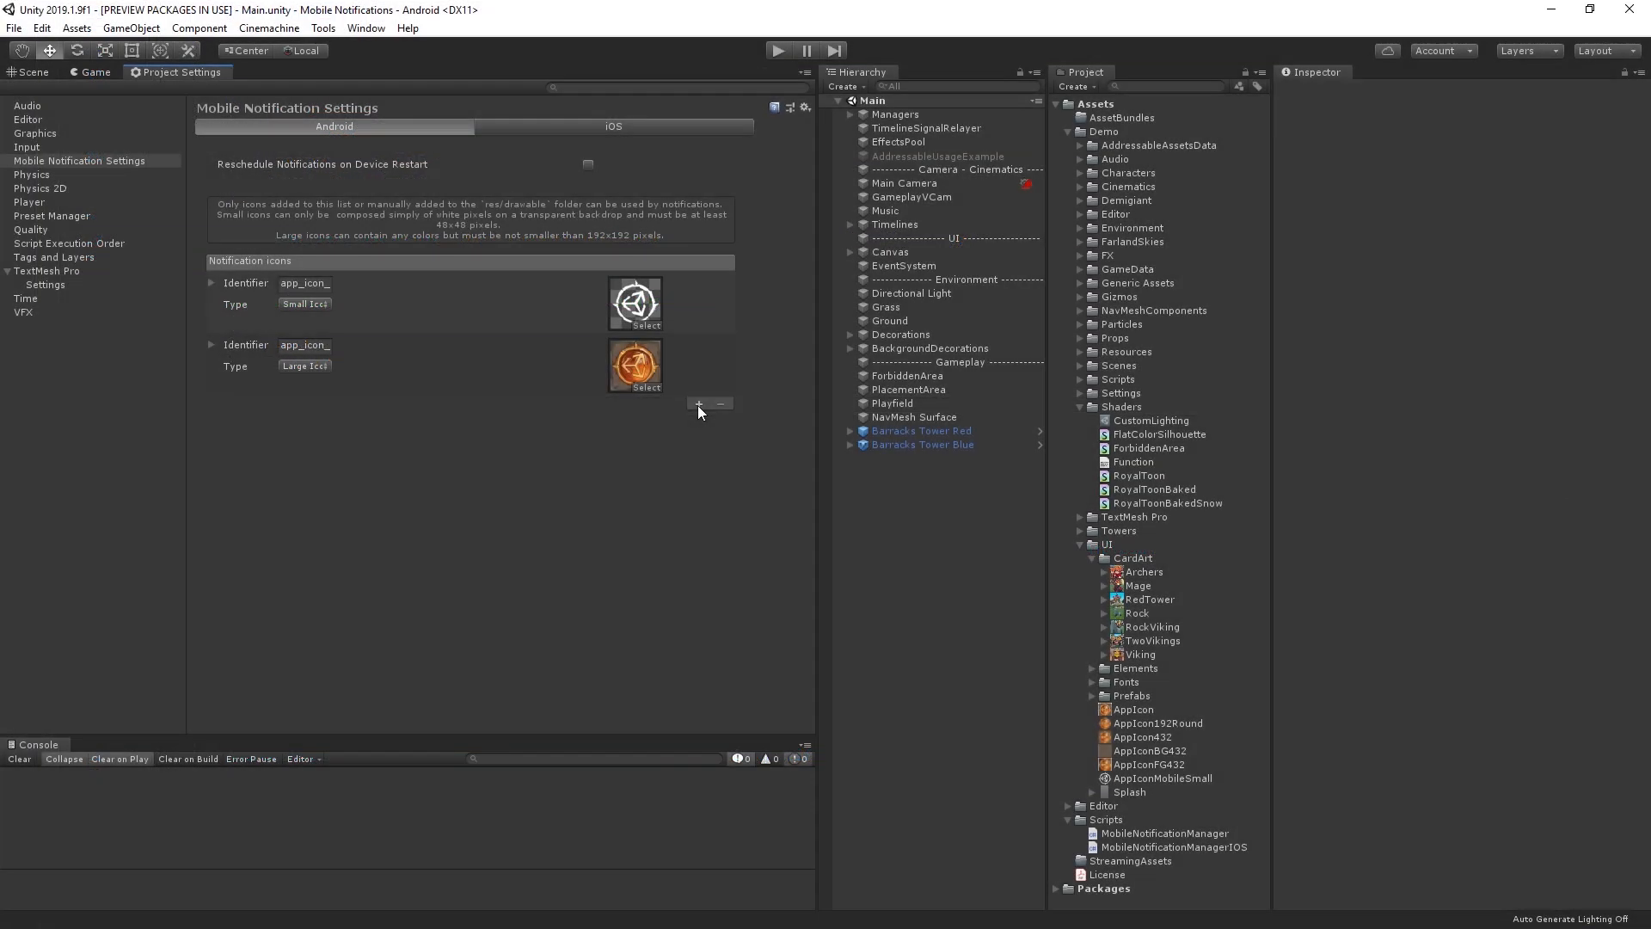
Add a third notification icon entry identified as card_icon, without a texture.
{"action": "left_click", "coordinate": [698, 404]}
{"action": "type", "text": "card_icon"}
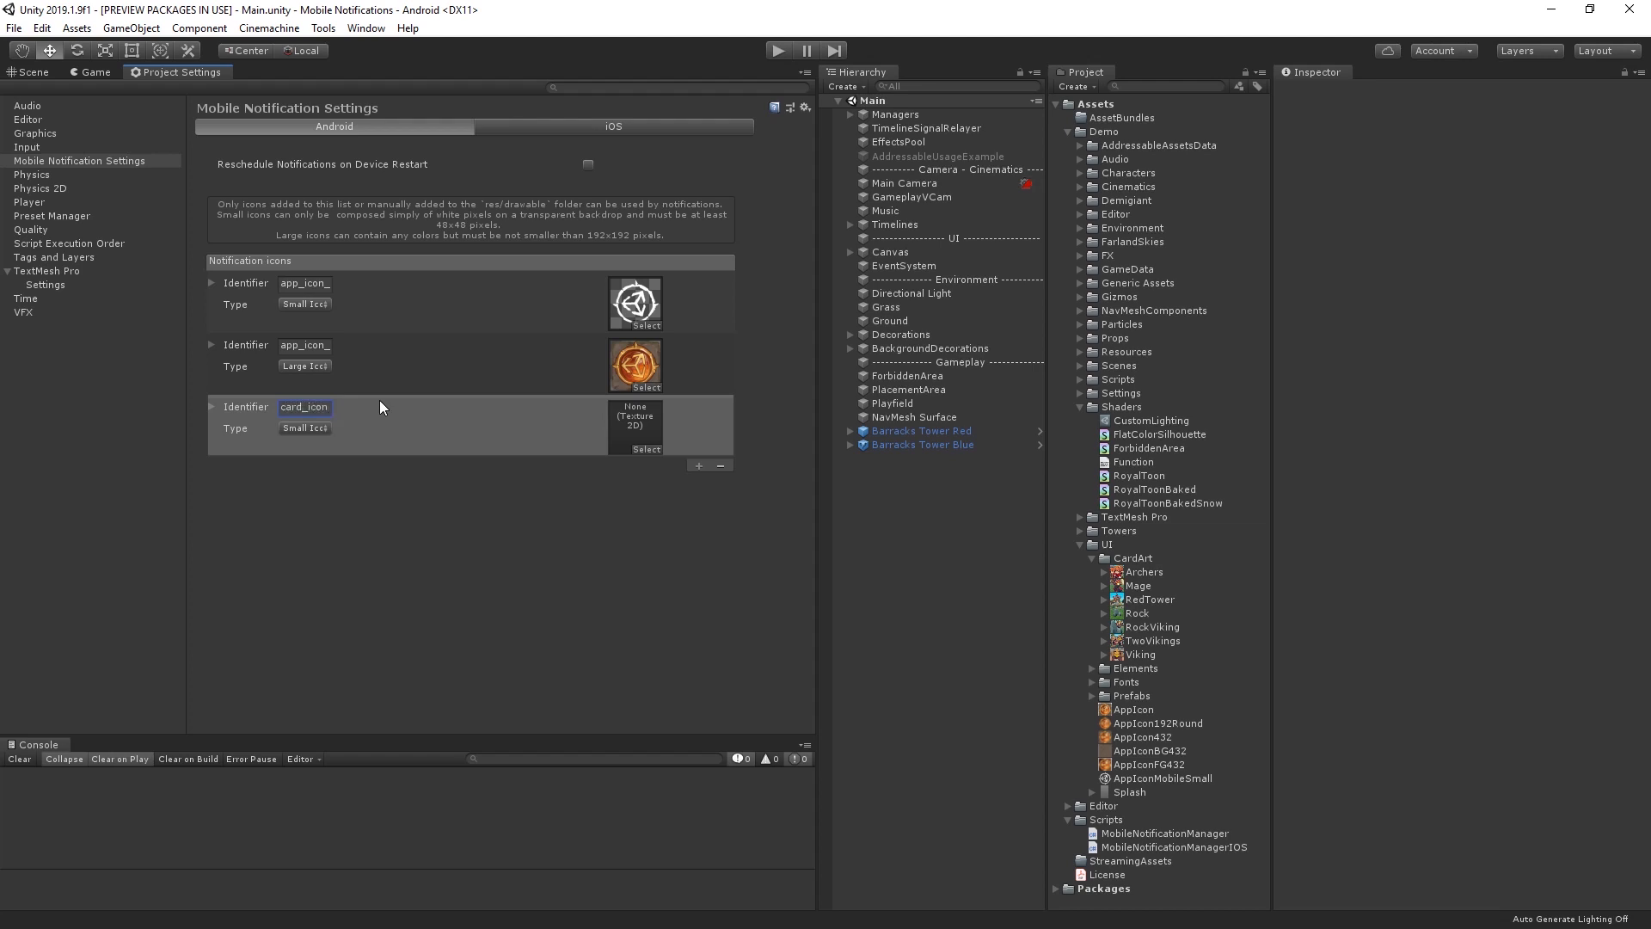
{"action": "left_click", "coordinate": [304, 428]}
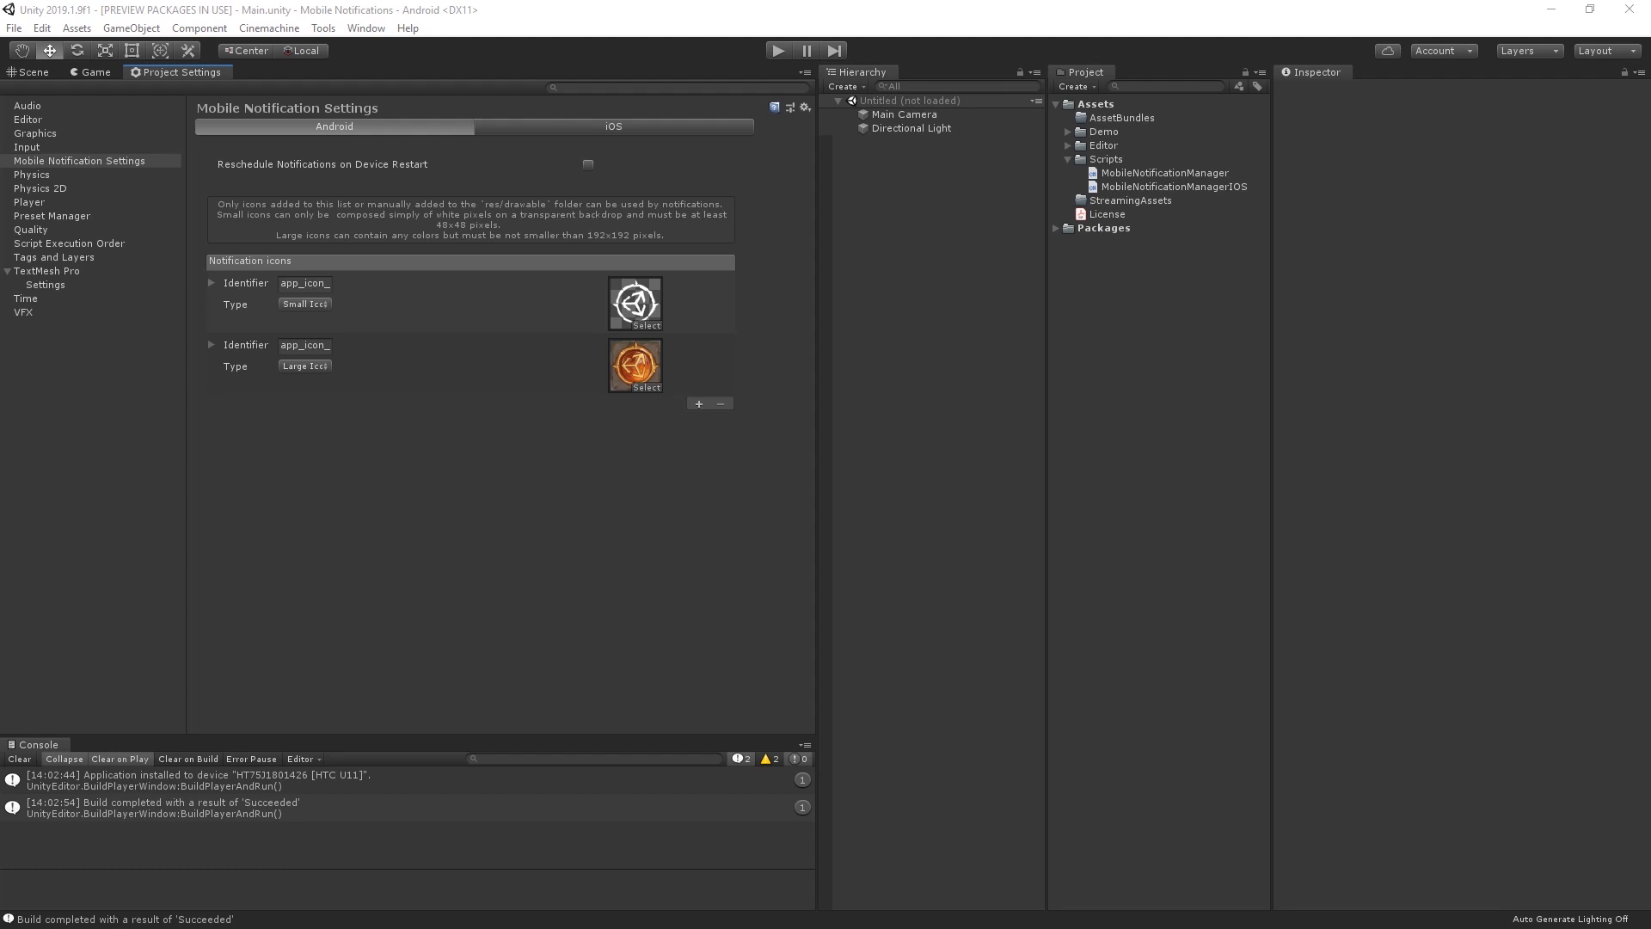
{"action": "mouse_move", "coordinate": [187, 284]}
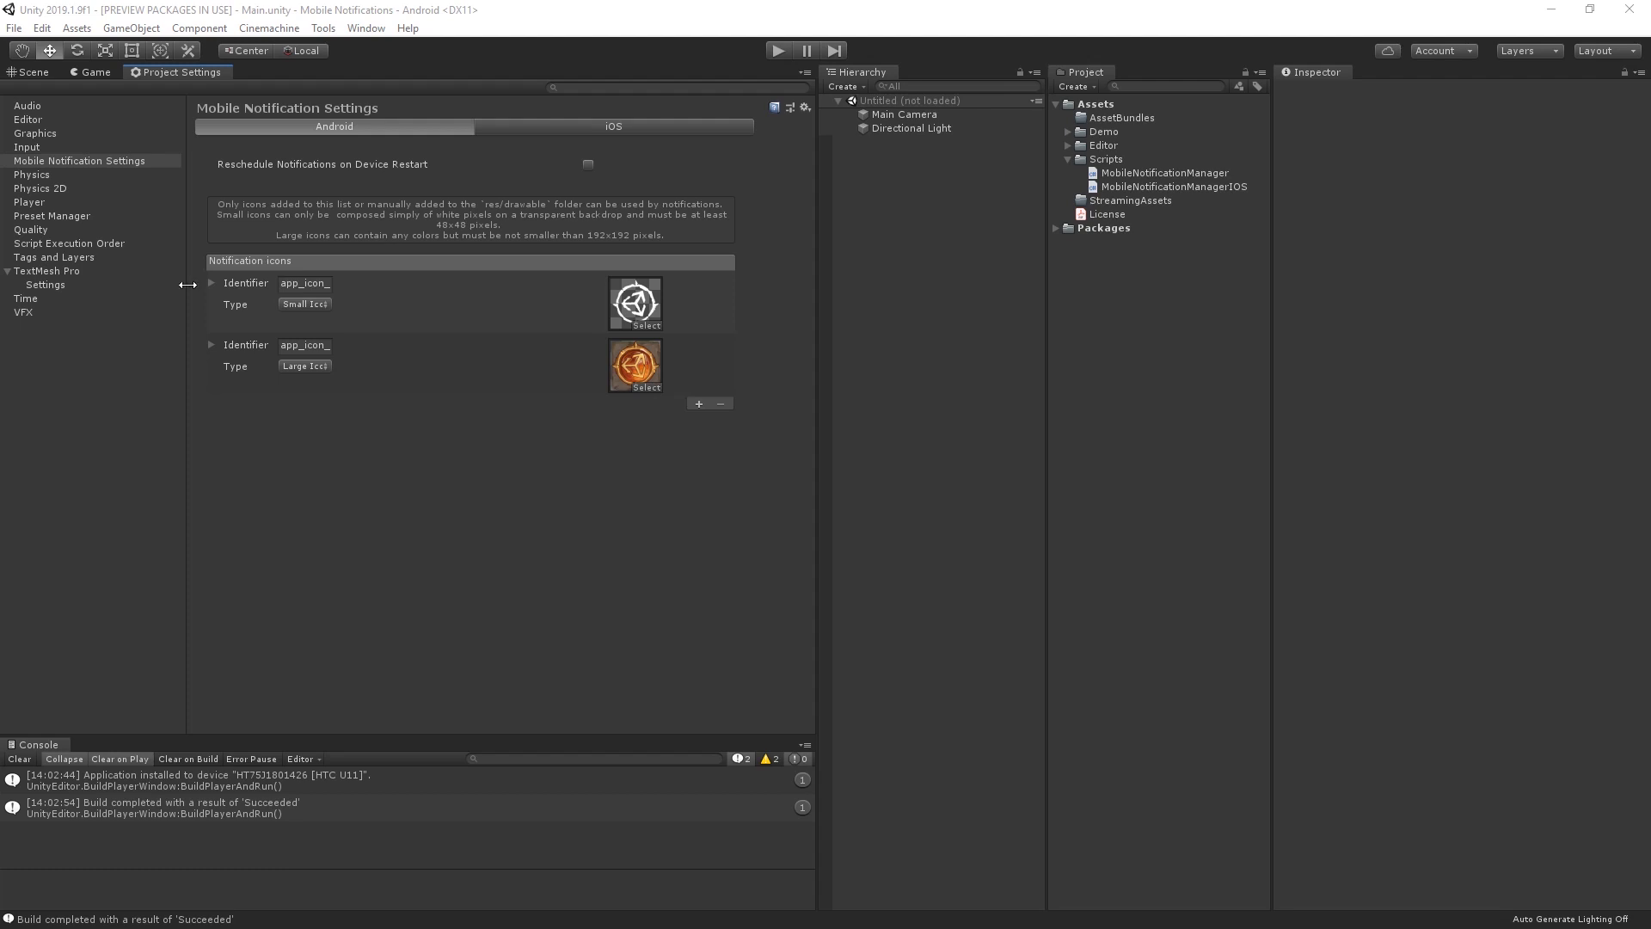
{"action": "left_click", "coordinate": [612, 126]}
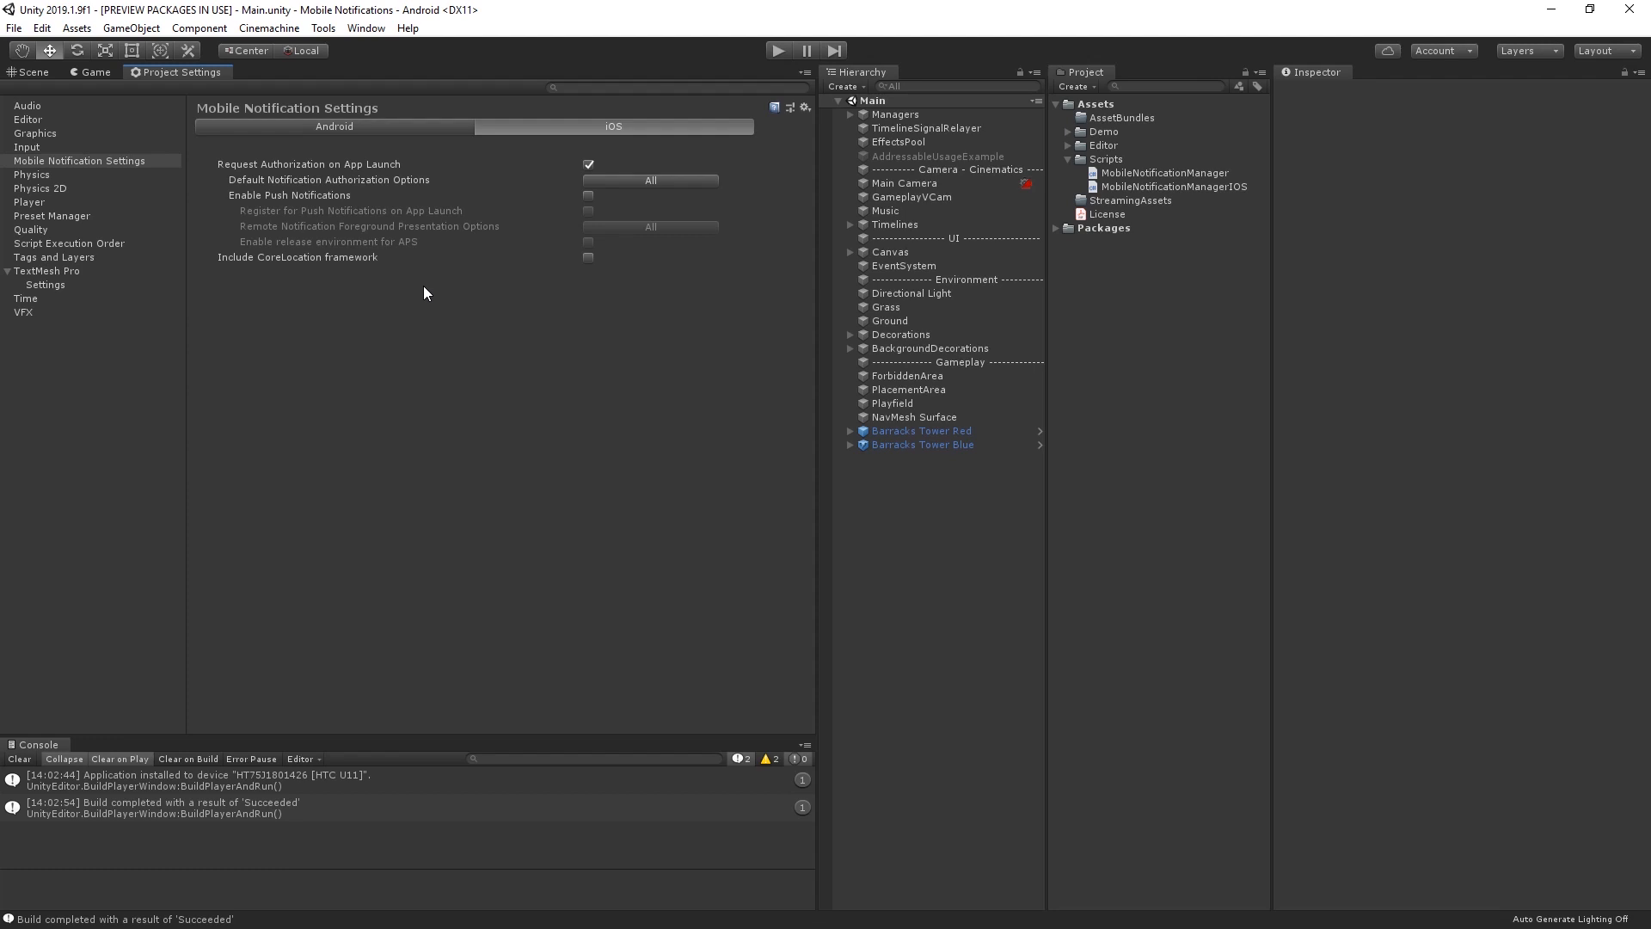
{"action": "mouse_move", "coordinate": [1212, 191]}
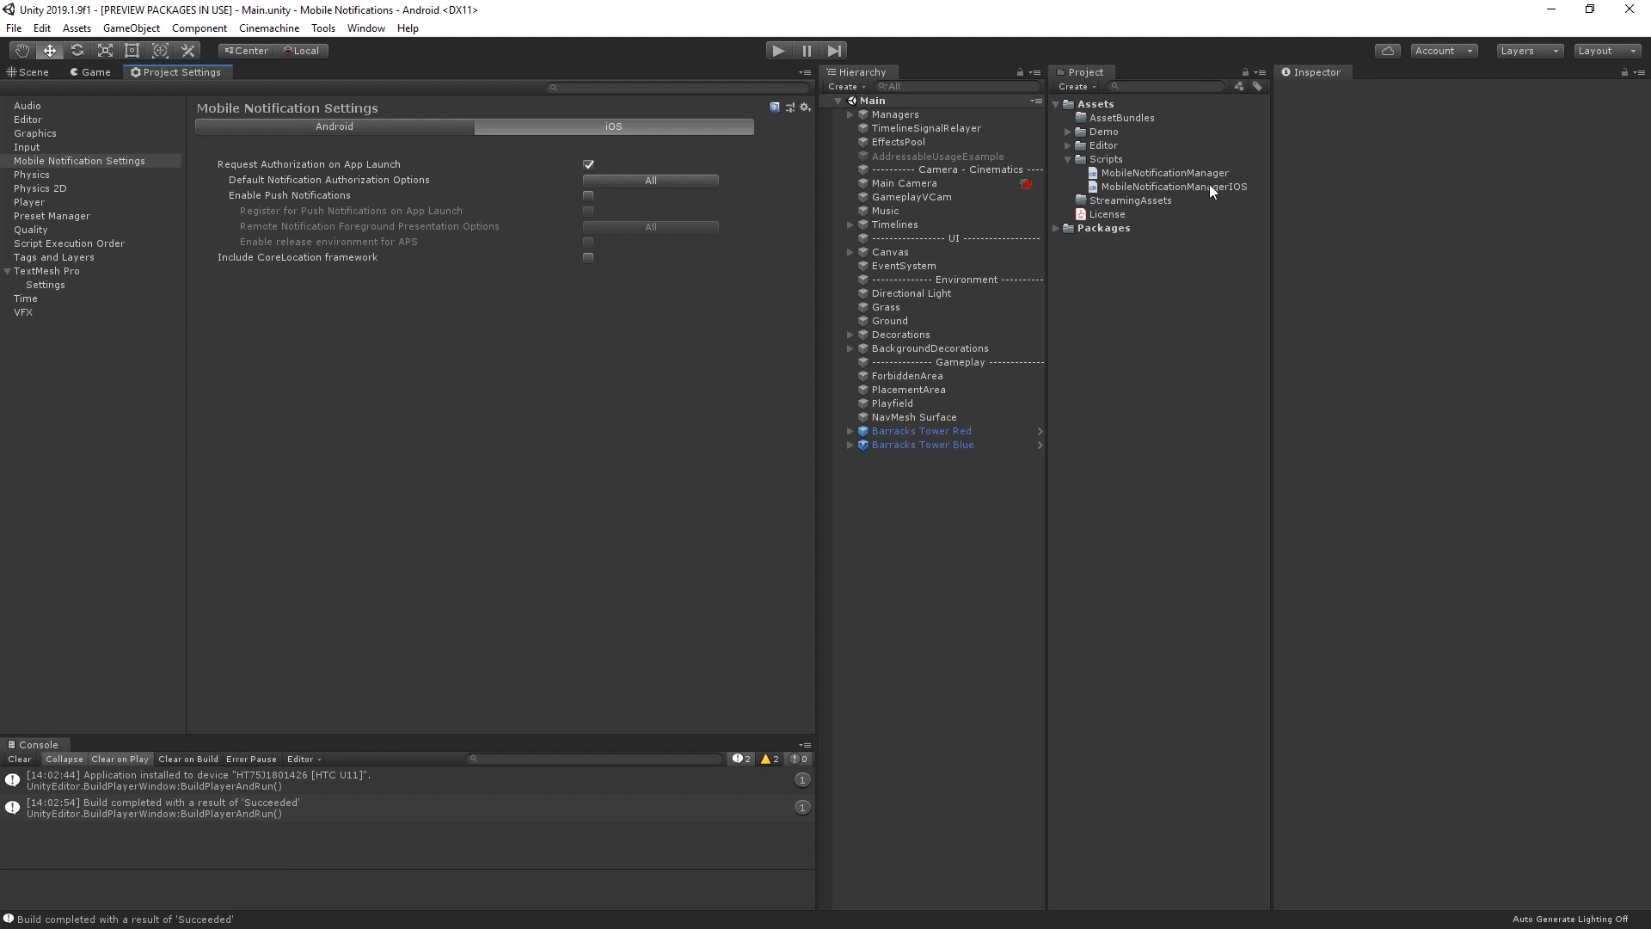
Open the MobileNotificationManagerIOS script for editing from the Project window.
{"action": "double_click", "coordinate": [1175, 185]}
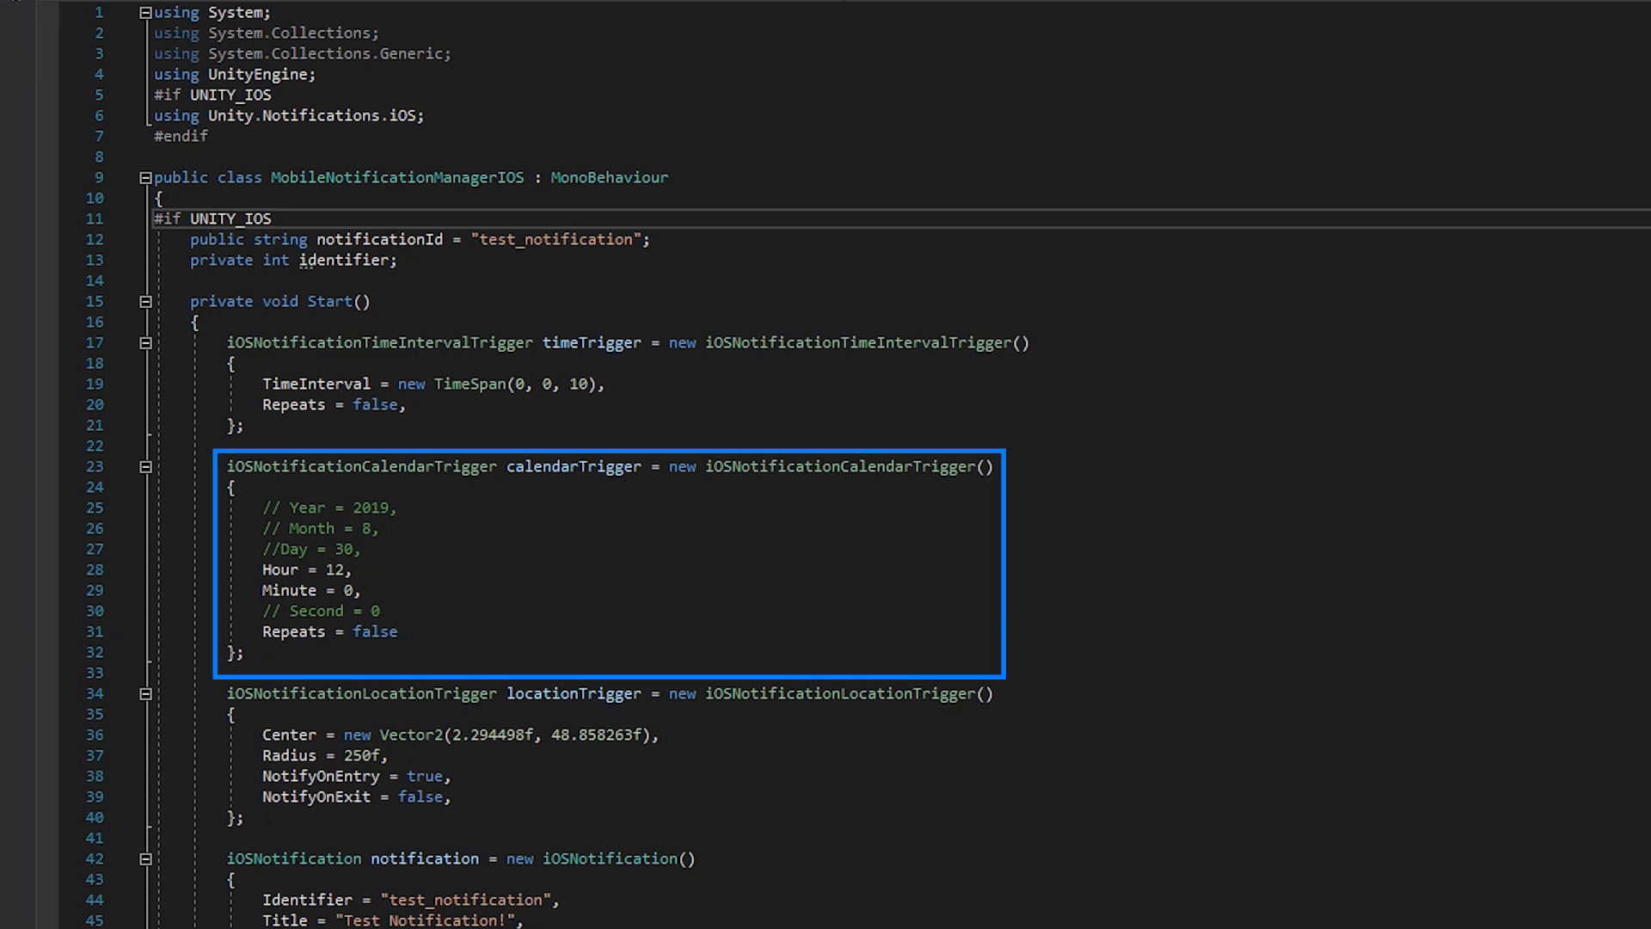
Review the iOS triggers, then set SmallIcon to "app_icon_small" and LargeIcon to "app_icon_large".
{"action": "scroll", "scroll_direction": "down", "scroll_amount": 3}
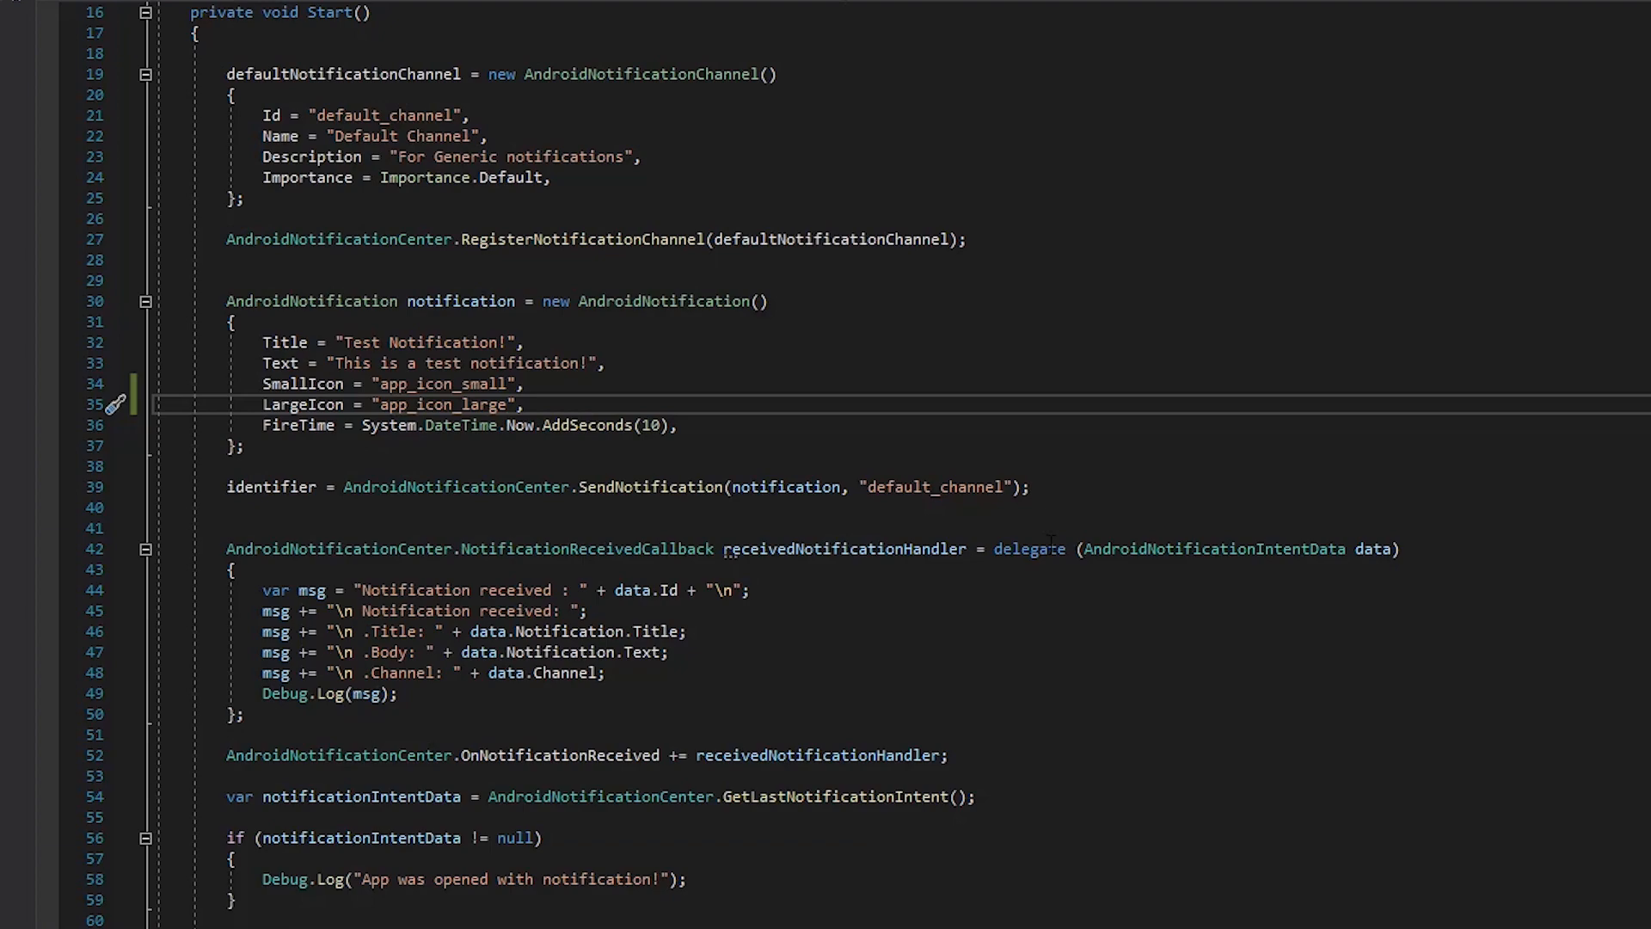
{"action": "scroll", "scroll_direction": "down", "scroll_amount": 3}
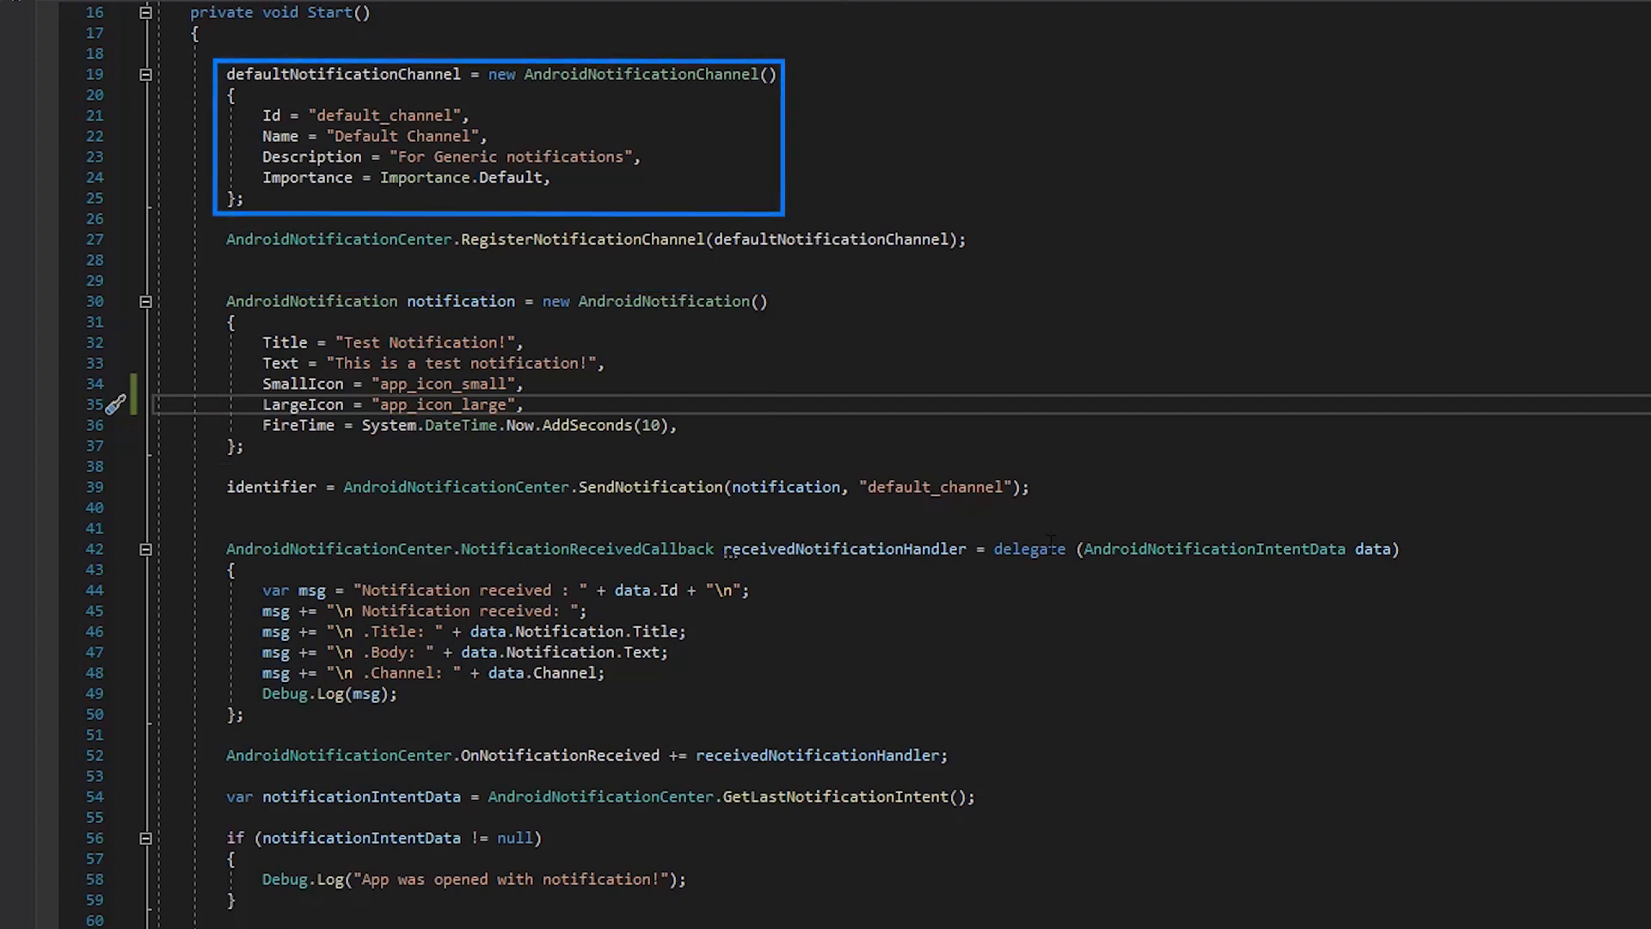
{"action": "scroll", "scroll_direction": "down", "scroll_amount": 3}
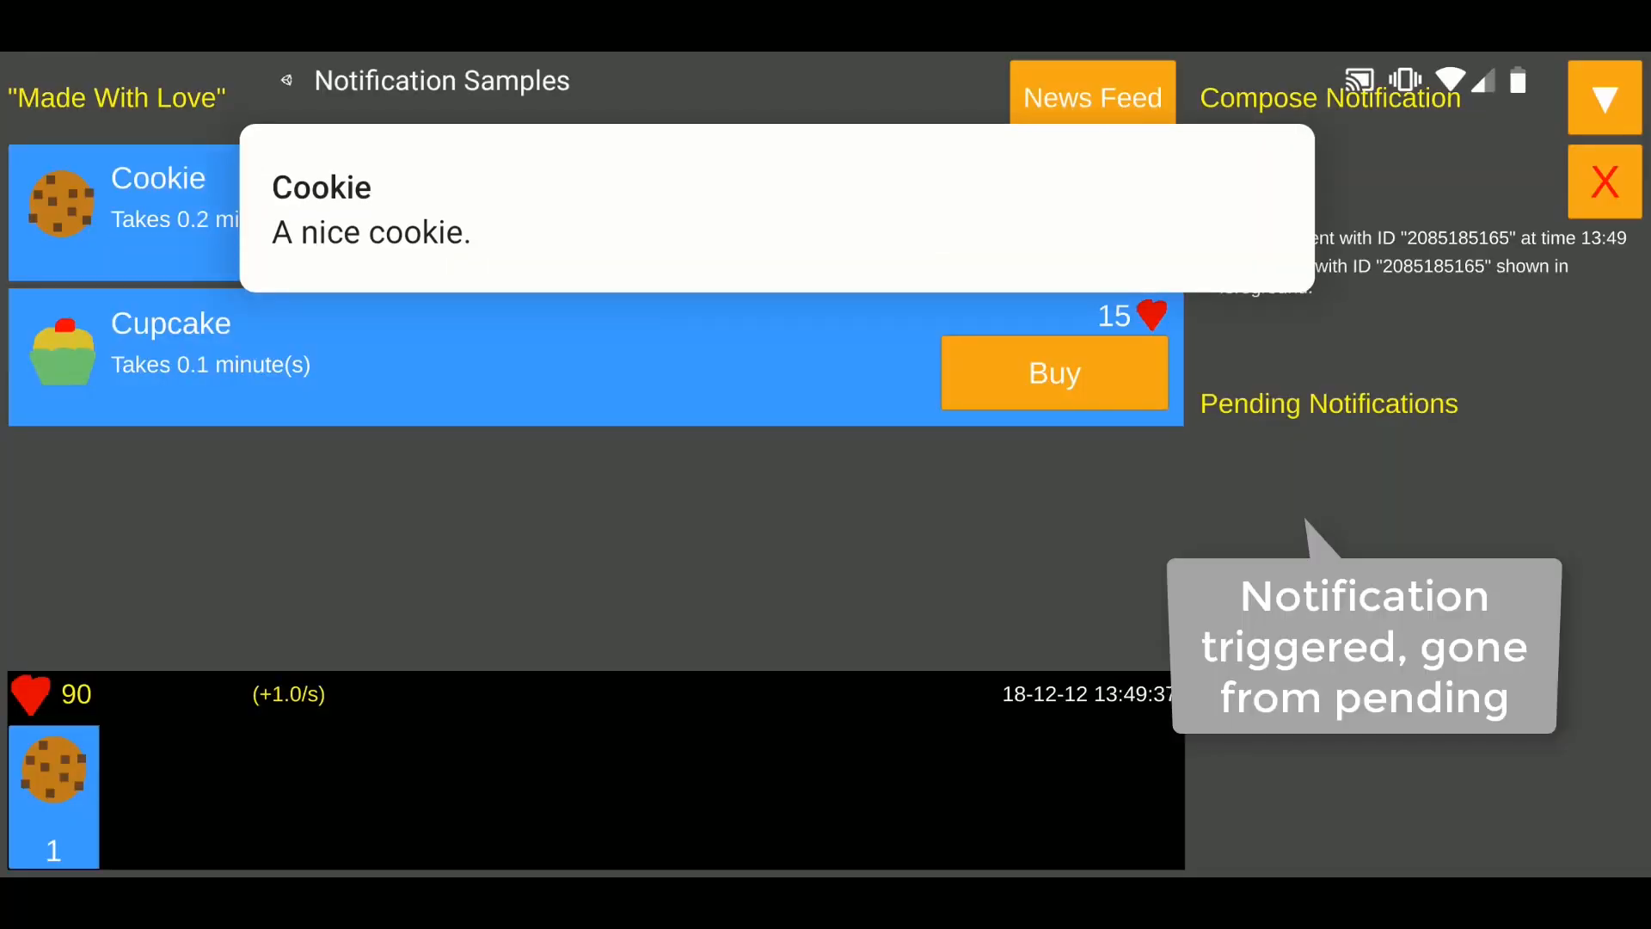
Buy a Cookie, cancel its pending notification from the list, then buy a Cupcake.
{"action": "left_click", "coordinate": [1053, 227]}
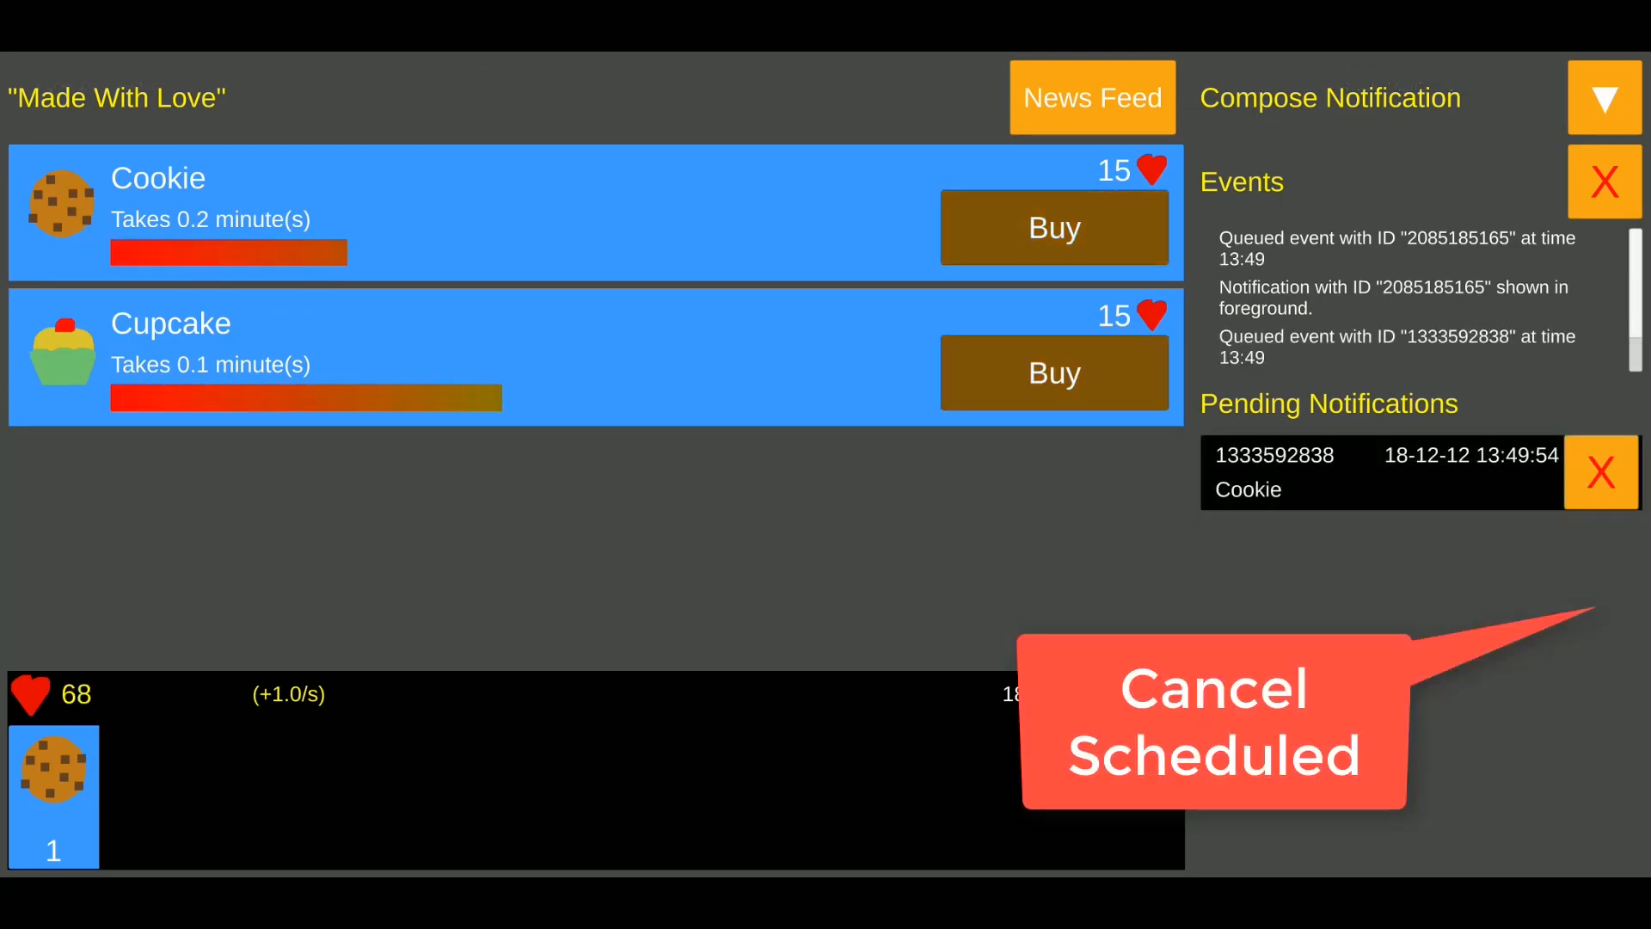
{"action": "left_click", "coordinate": [1601, 471]}
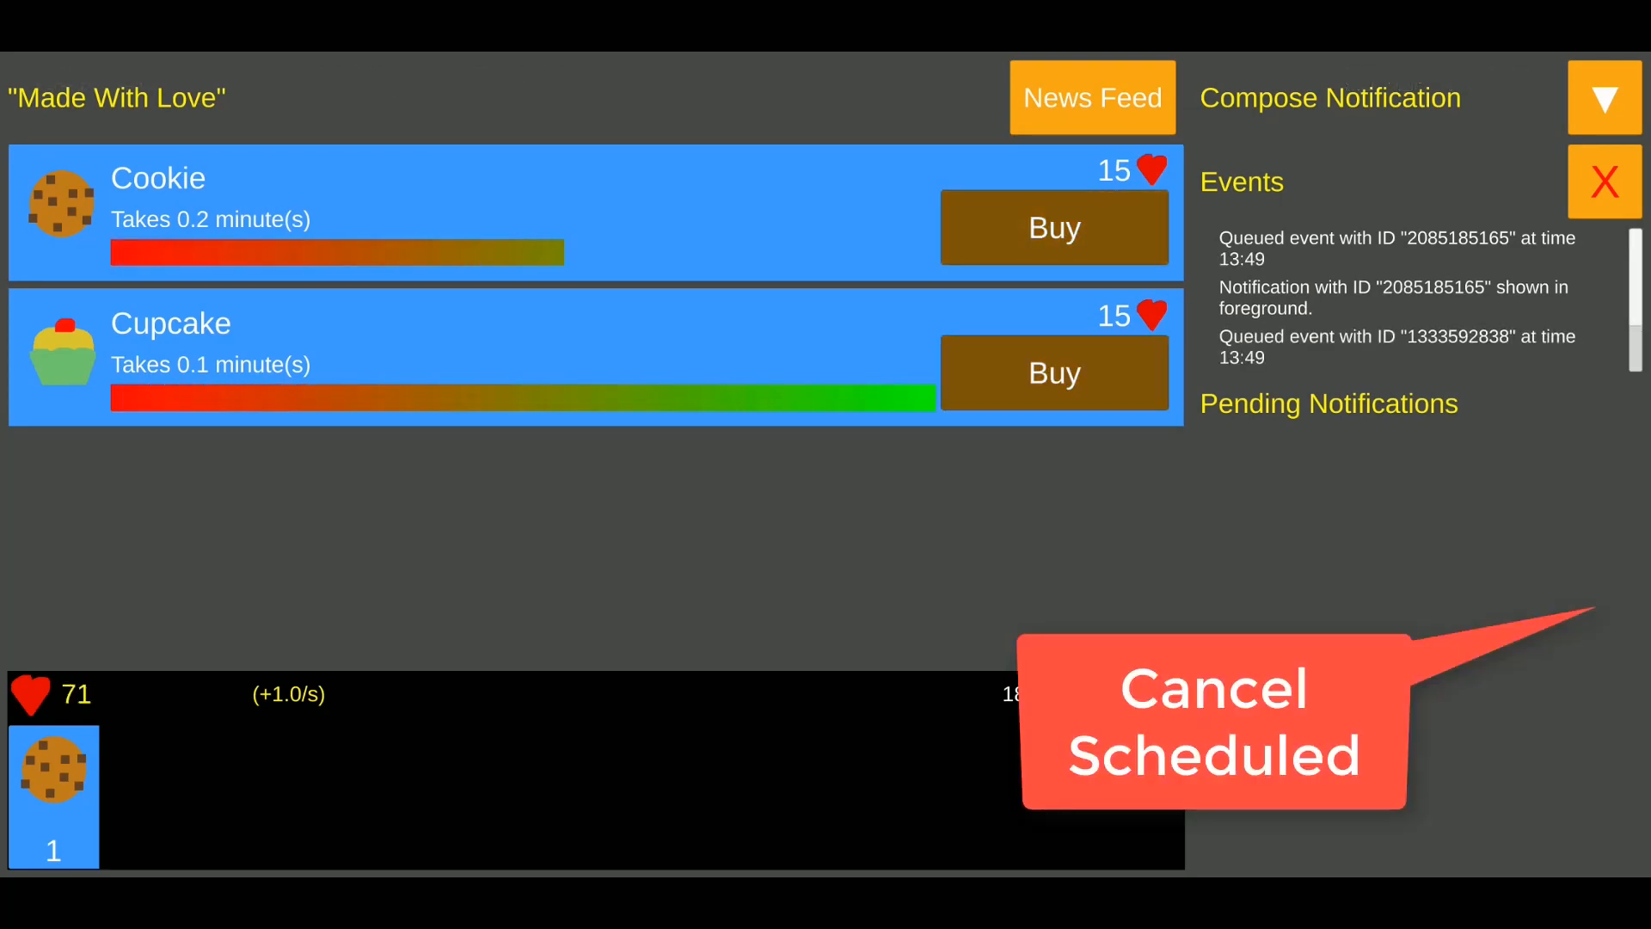
{"action": "left_click", "coordinate": [1053, 374]}
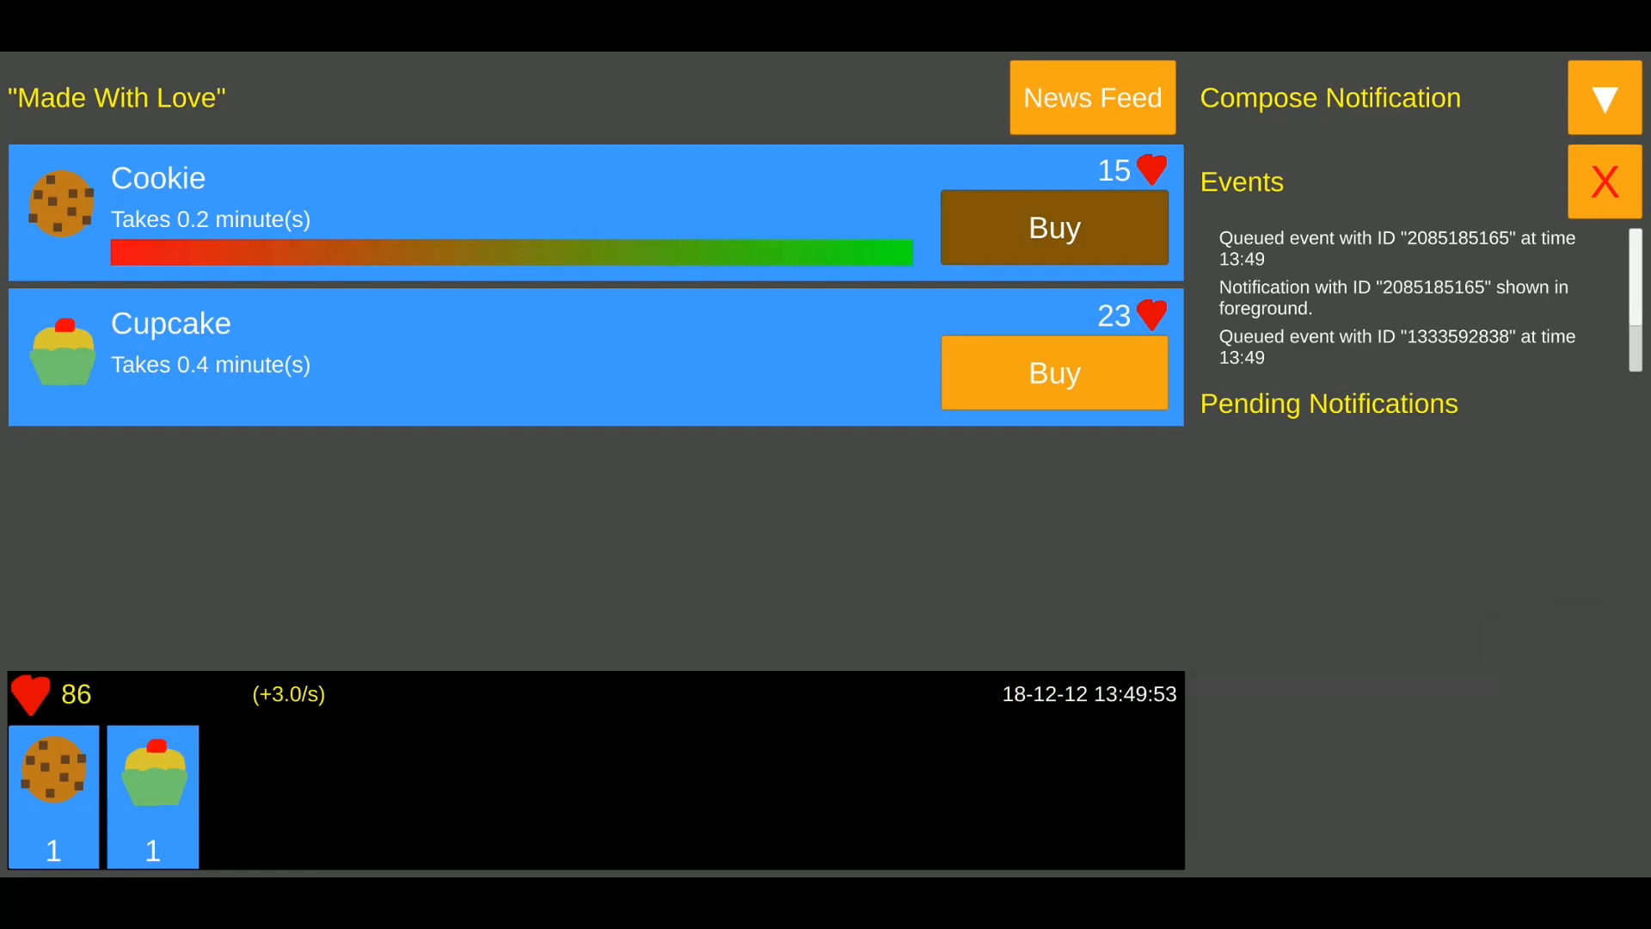